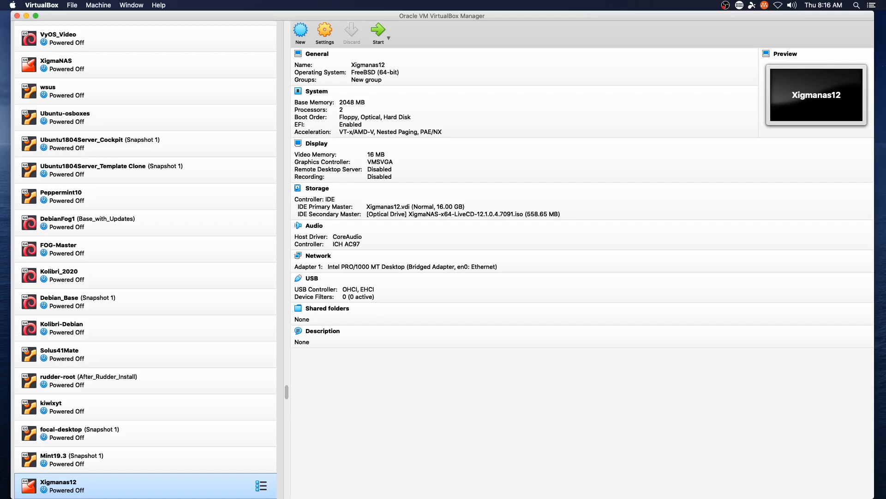
mouse_move(432, 24)
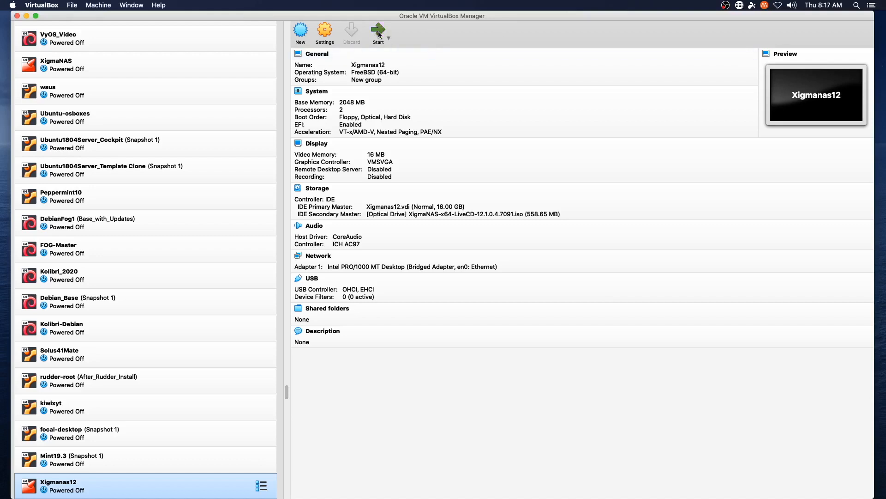
- Start the Xigmanas12 virtual machine so it boots the XigmaNAS live CD
left_click(379, 32)
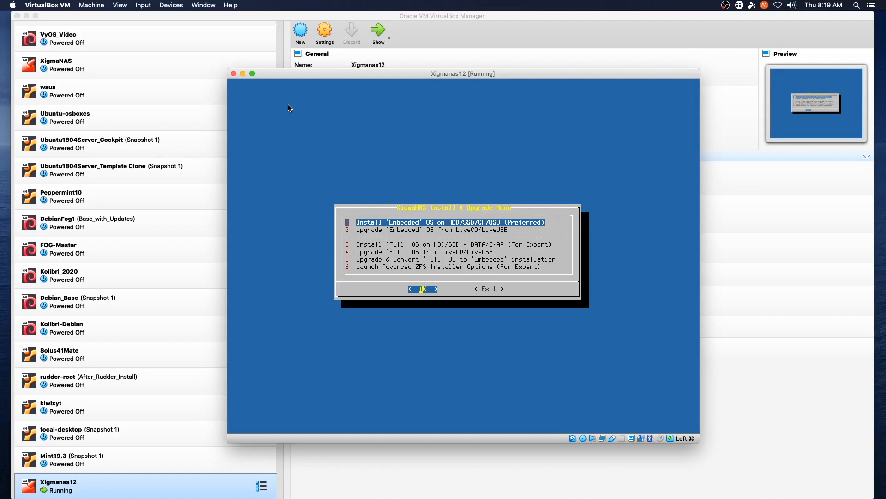
- Run option 3 'Install Full OS', accepting the partition plan with 3072M OS and 1024M swap
key("Down")
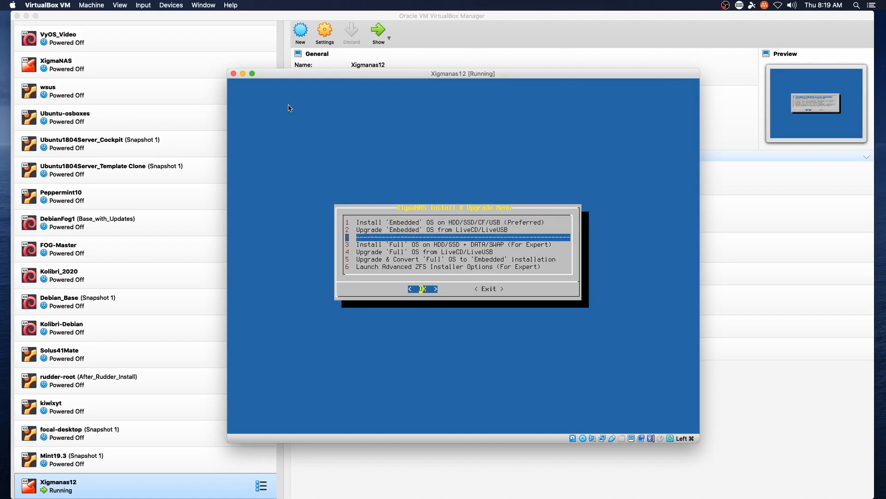
key("Down")
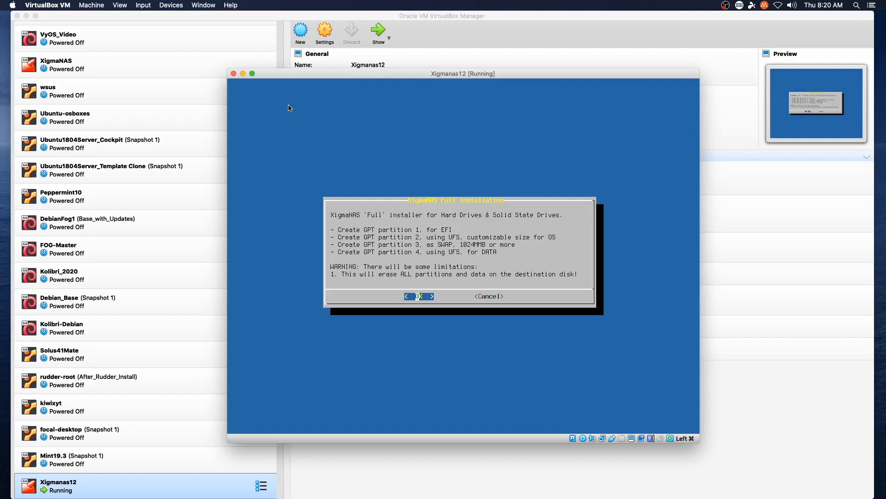
left_click(419, 295)
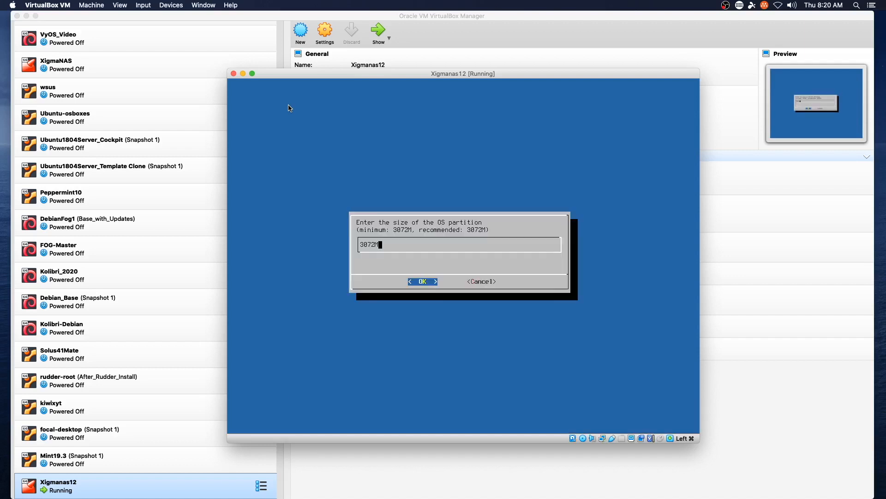
left_click(423, 281)
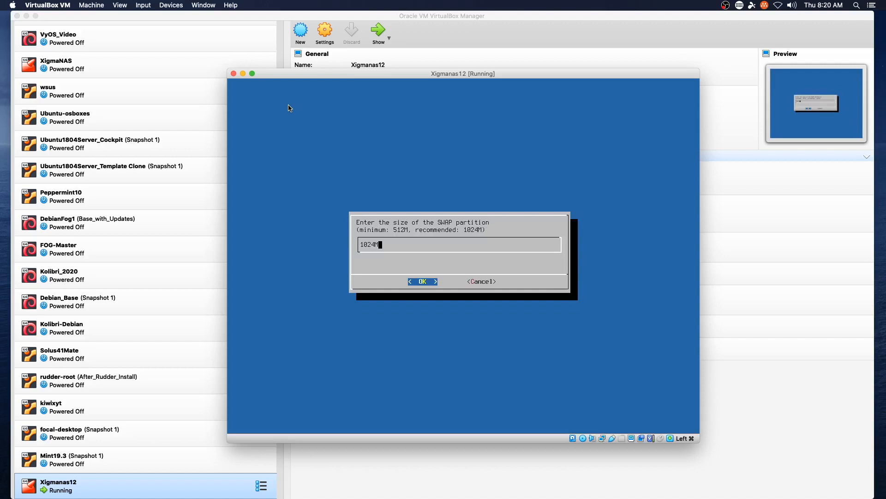
left_click(423, 281)
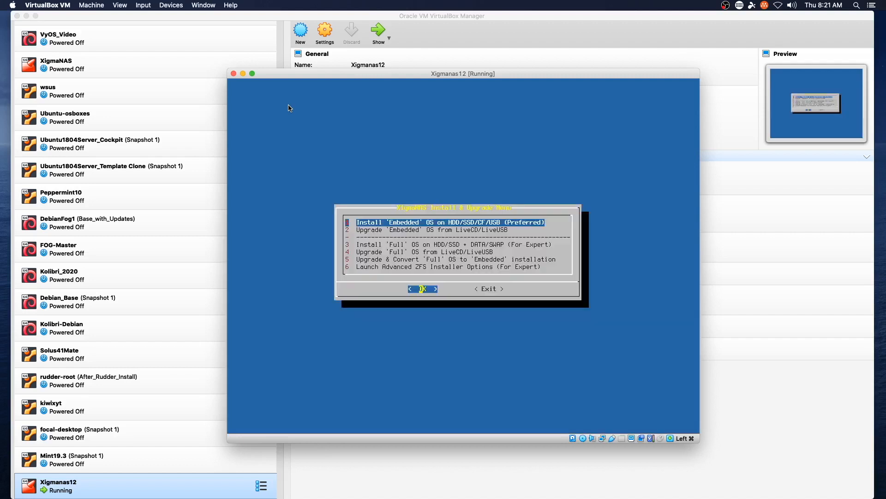
- Exit the installer, set em0 as LAN interface (172.16.74.176), then request Shutdown Server with option 8
key("Tab")
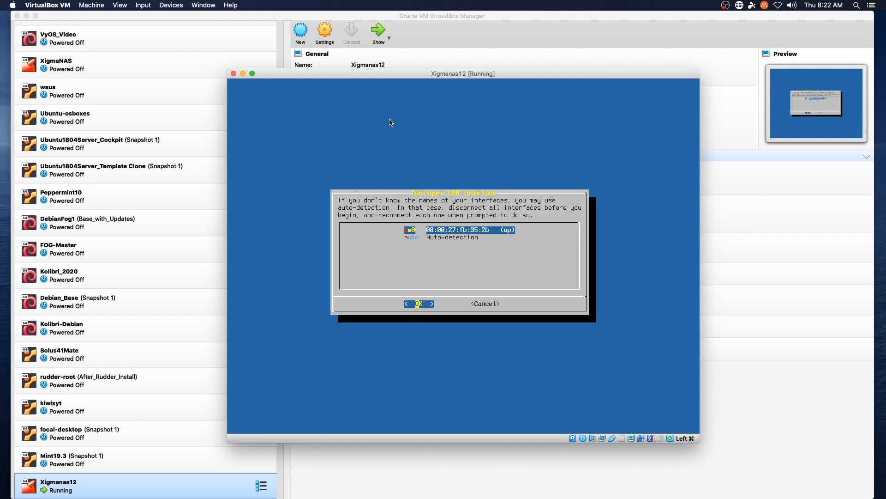
left_click(418, 303)
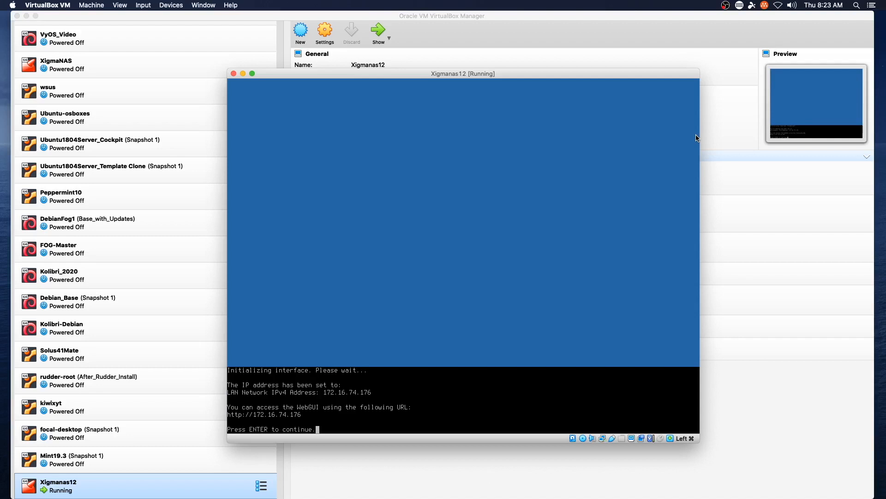
key("enter")
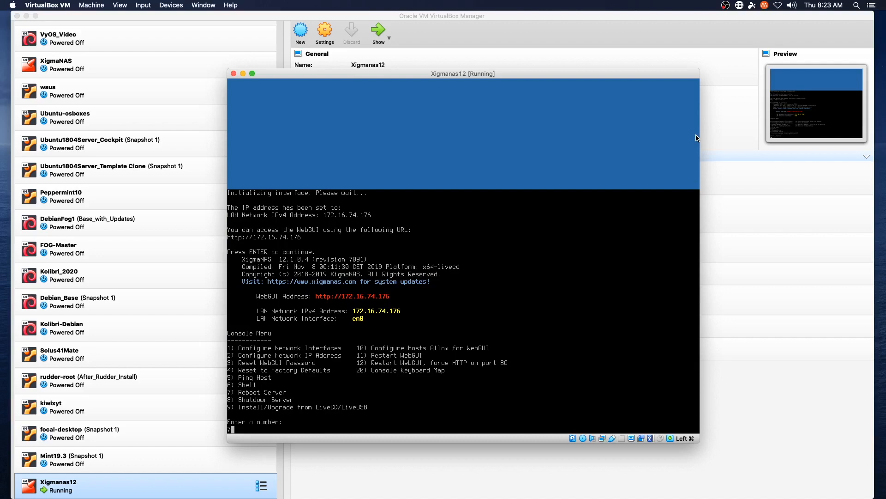
type("8")
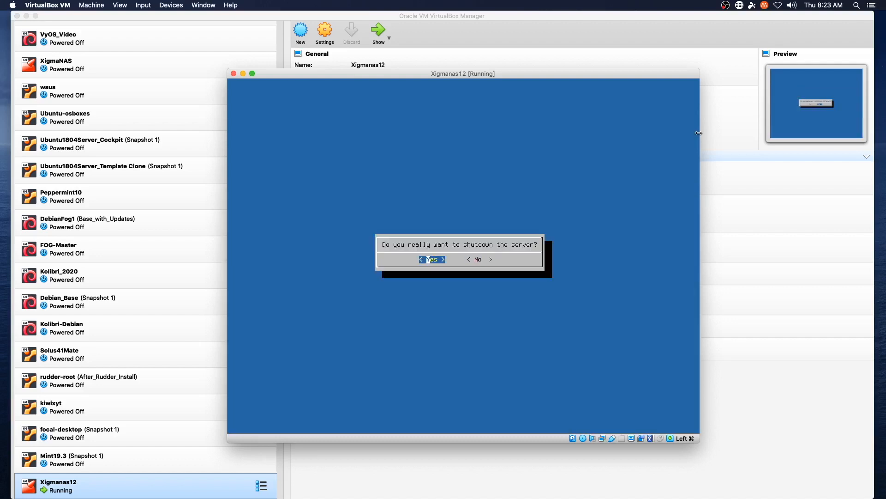
- Confirm shutdown, remove the installer ISO from the optical drive in Storage settings, and restart the VM
left_click(432, 258)
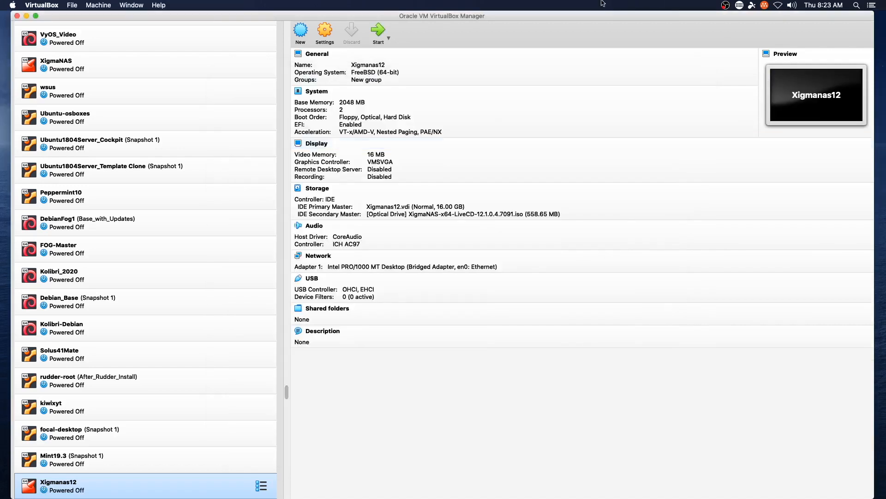
mouse_move(389, 85)
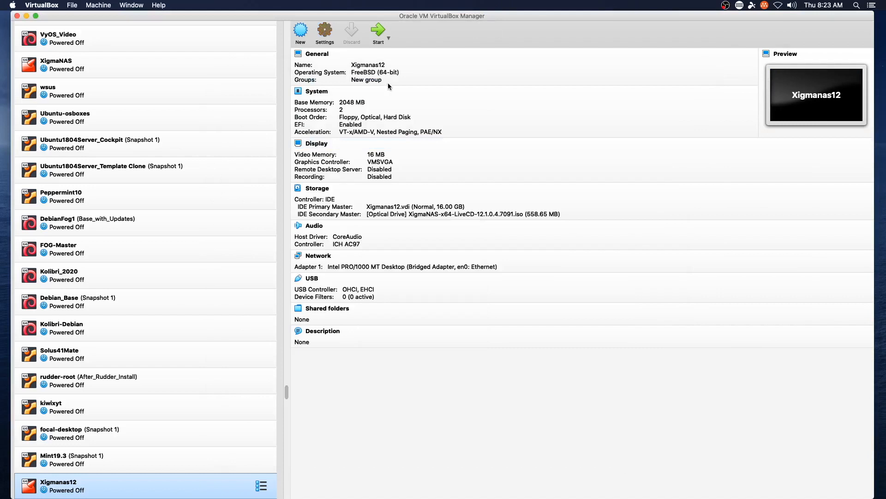
left_click(325, 31)
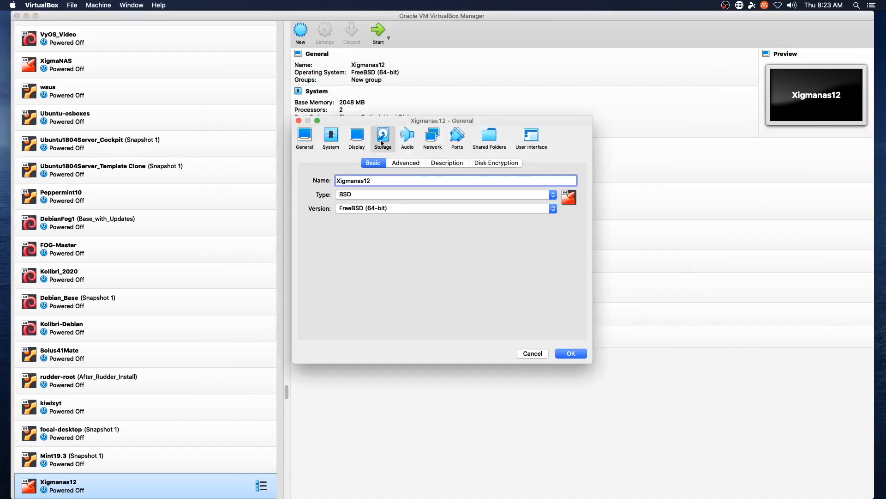
left_click(382, 137)
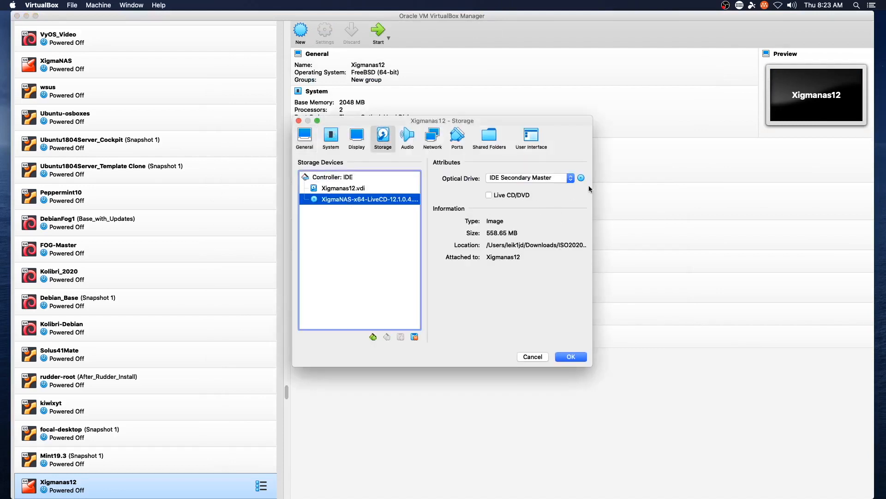
left_click(582, 179)
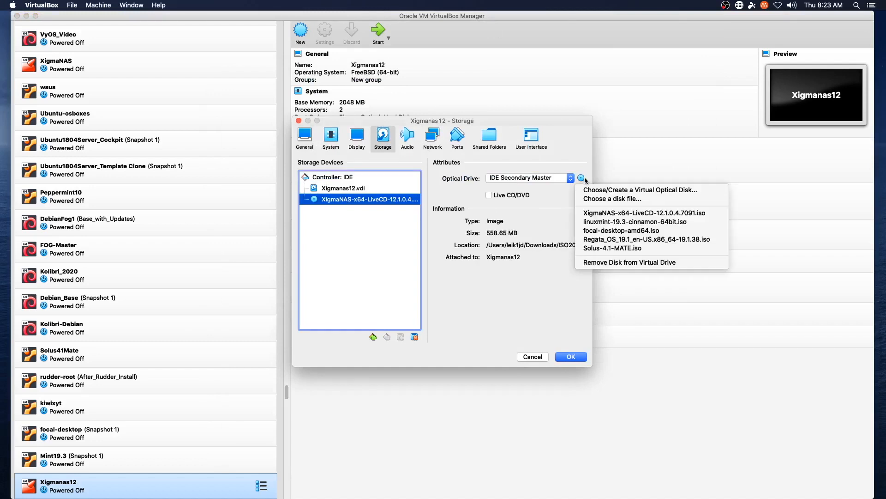
left_click(629, 262)
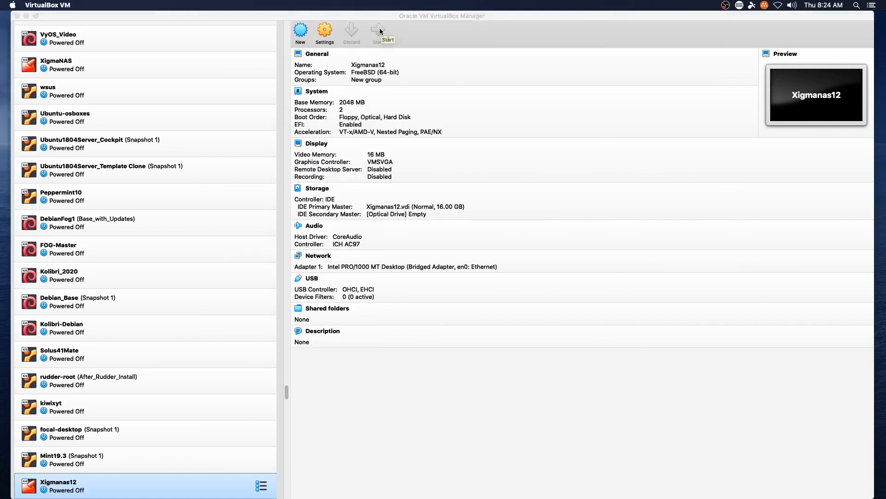
left_click(378, 30)
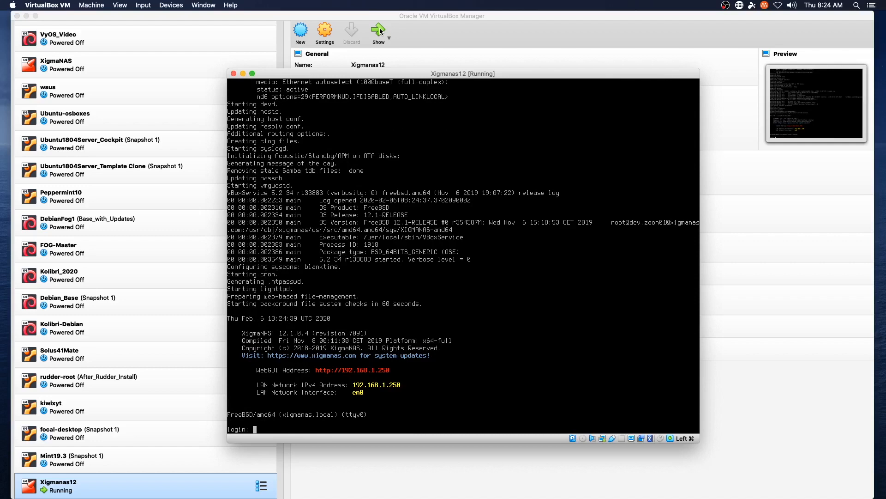
- Attempt console logins 'xigmana' and 'root' at the booted XigmaNAS prompt
type("xigmanas")
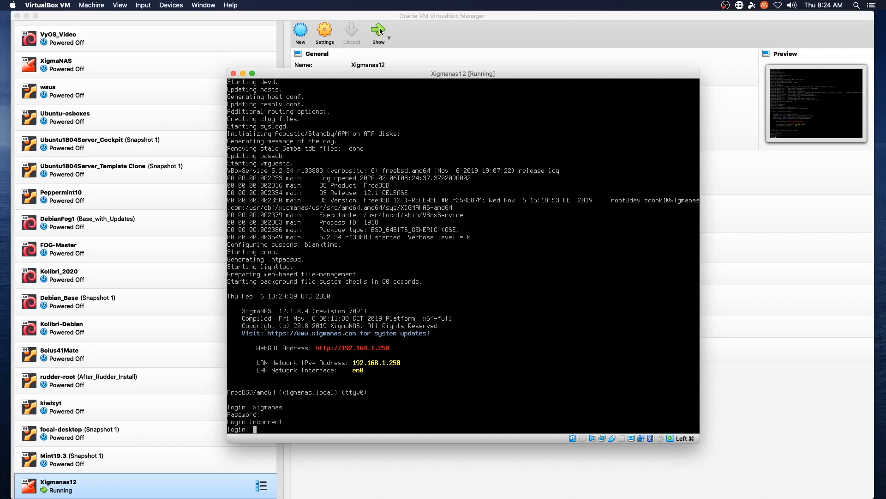
type("root")
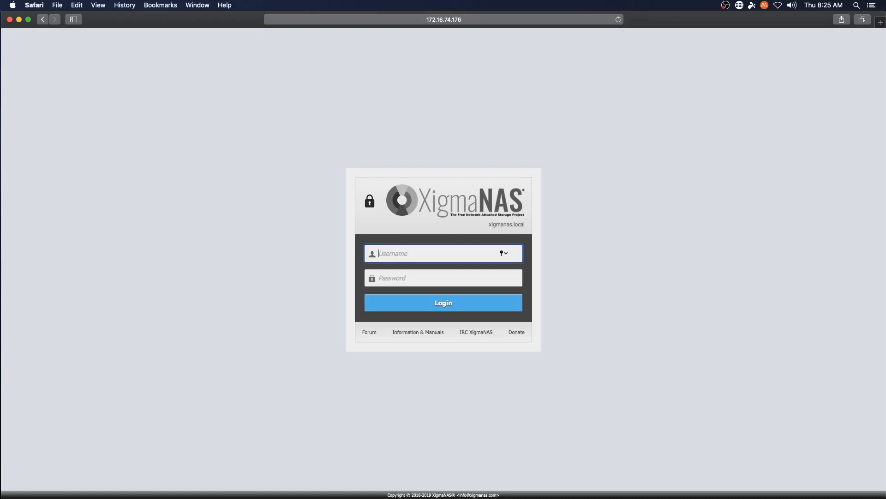
- Log in to the XigmaNAS WebGUI as admin, reaching the System Information page
left_click(443, 300)
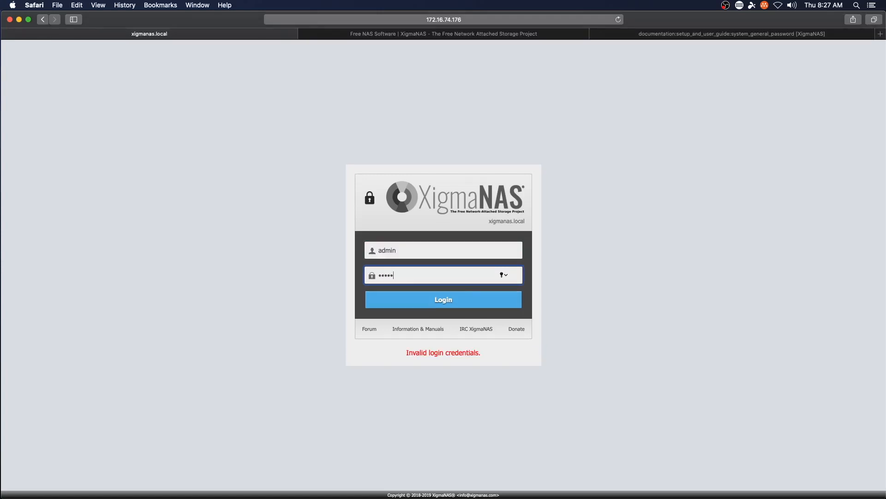
left_click(444, 299)
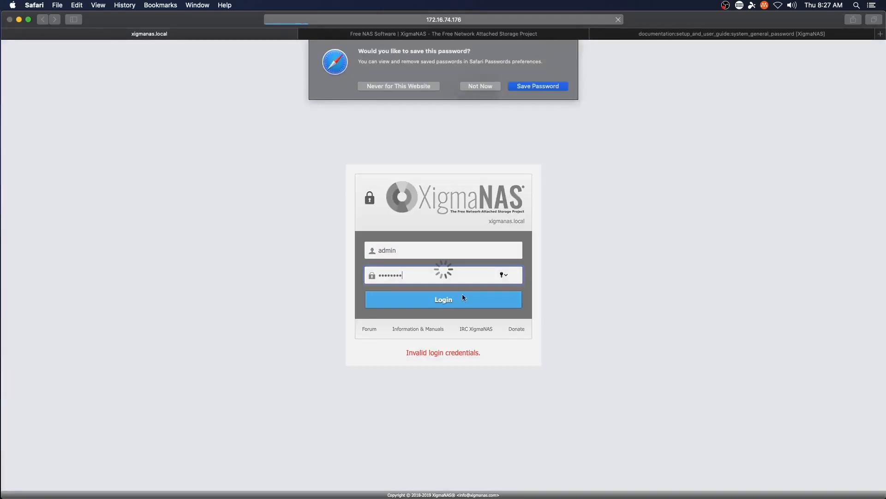
left_click(444, 299)
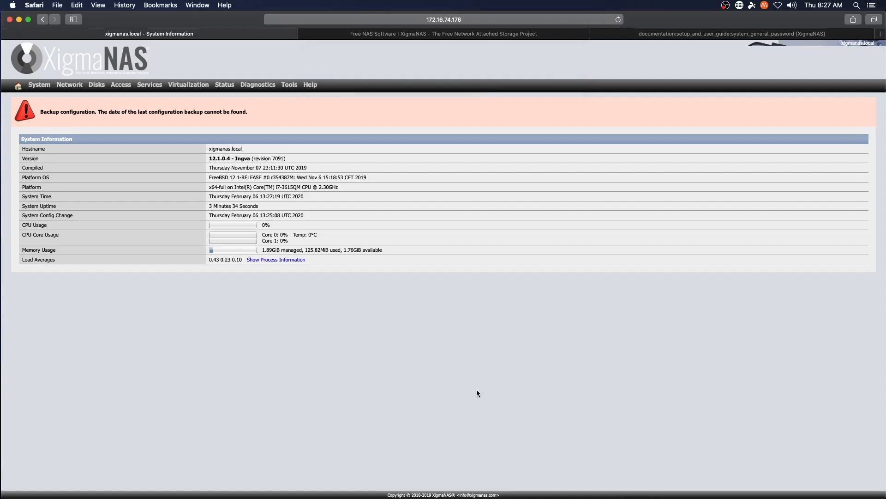
mouse_move(466, 425)
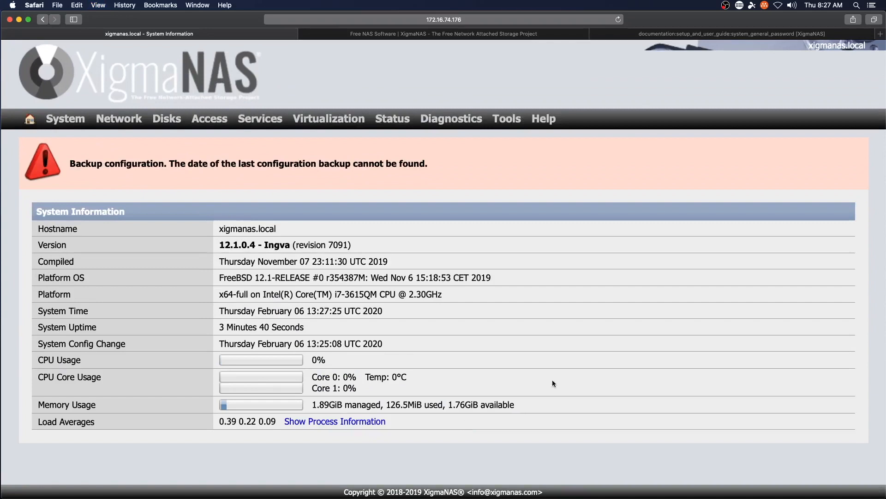
mouse_move(607, 281)
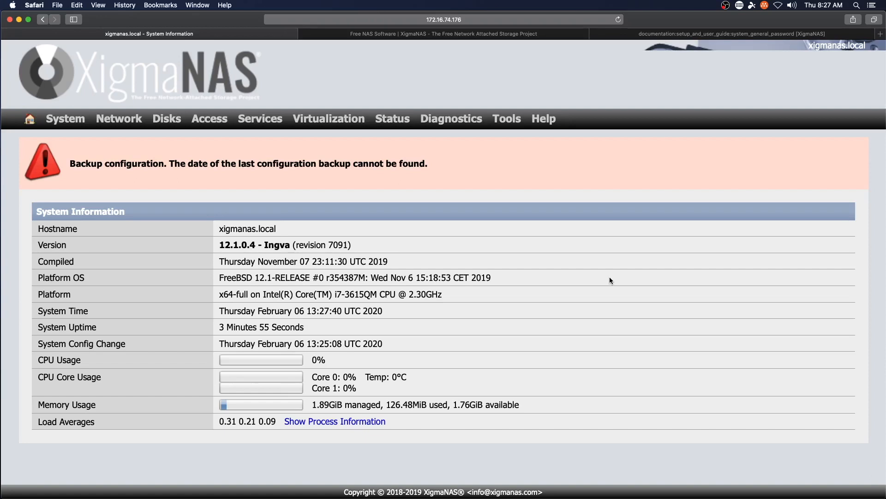
mouse_move(275, 402)
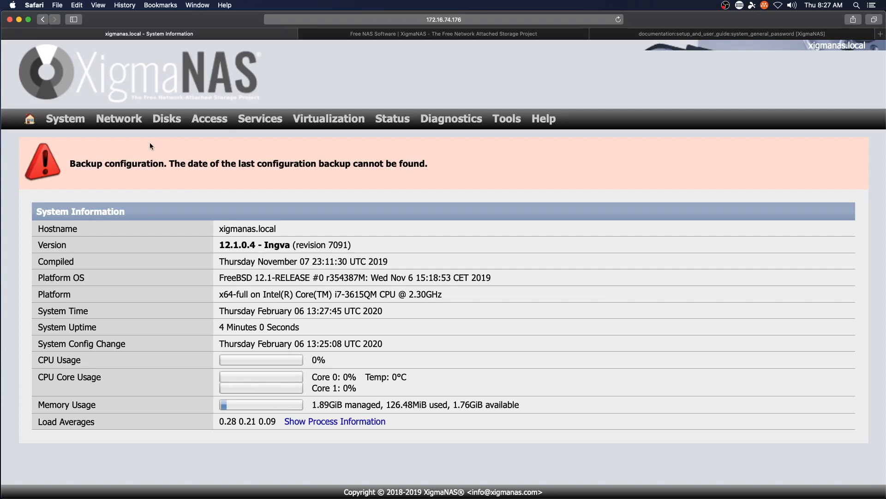
- Browse System > General, Advanced and Packages, and look at adding a new package
left_click(65, 118)
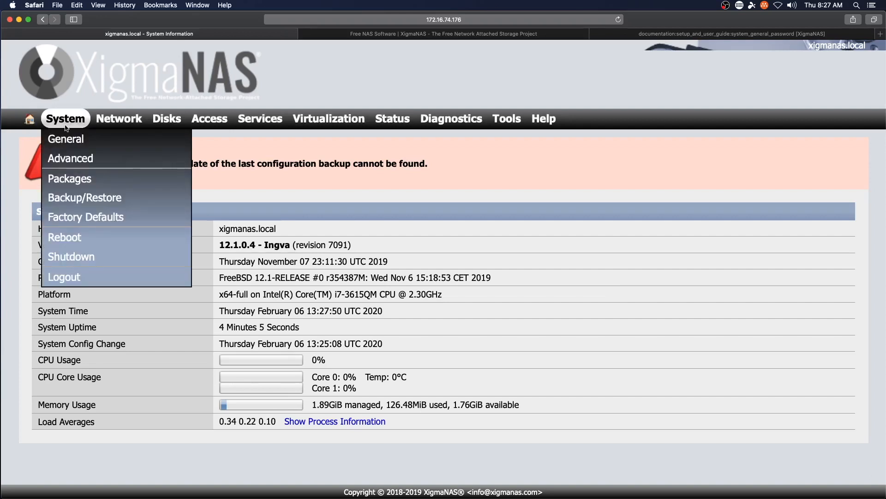
mouse_move(66, 141)
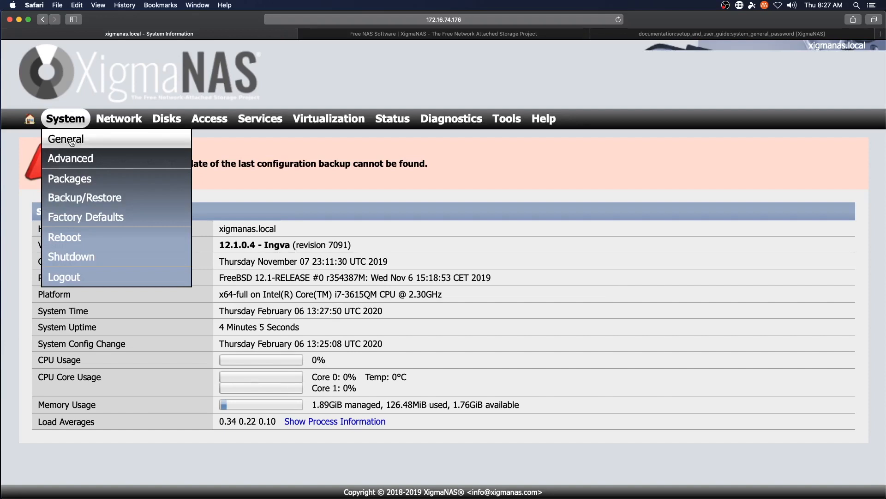
left_click(65, 139)
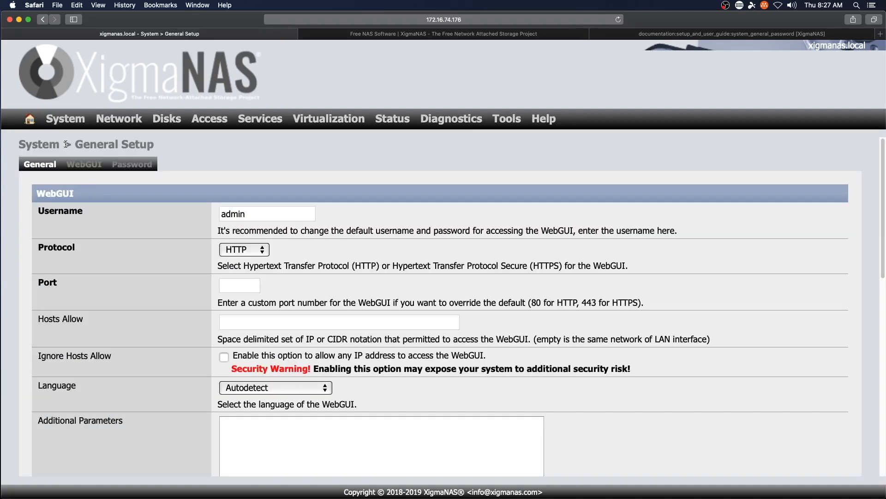
scroll("down", 3)
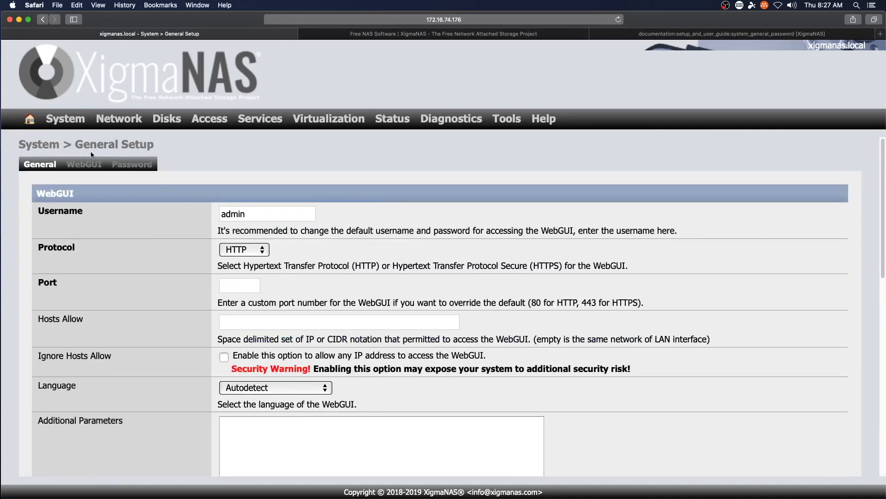
left_click(64, 118)
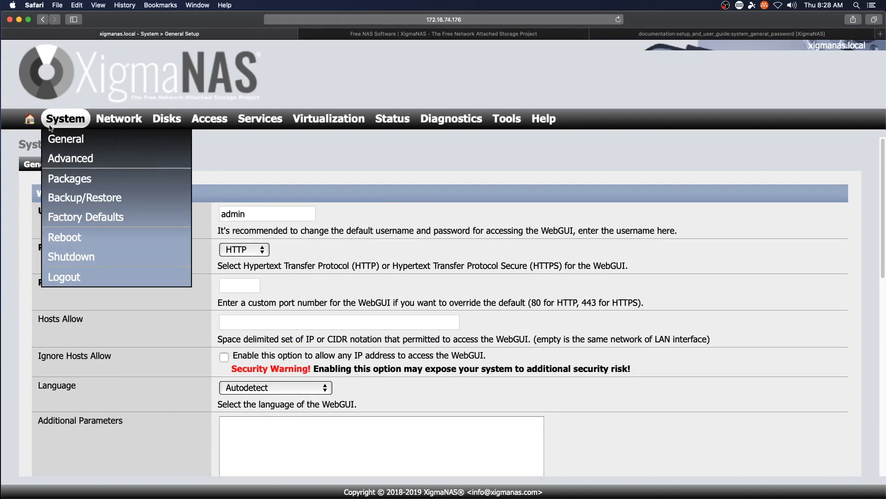
mouse_move(64, 148)
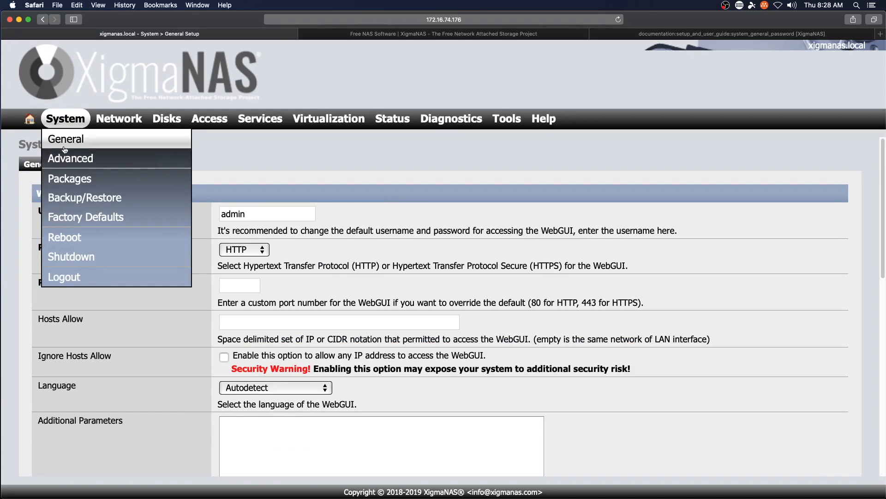
left_click(70, 158)
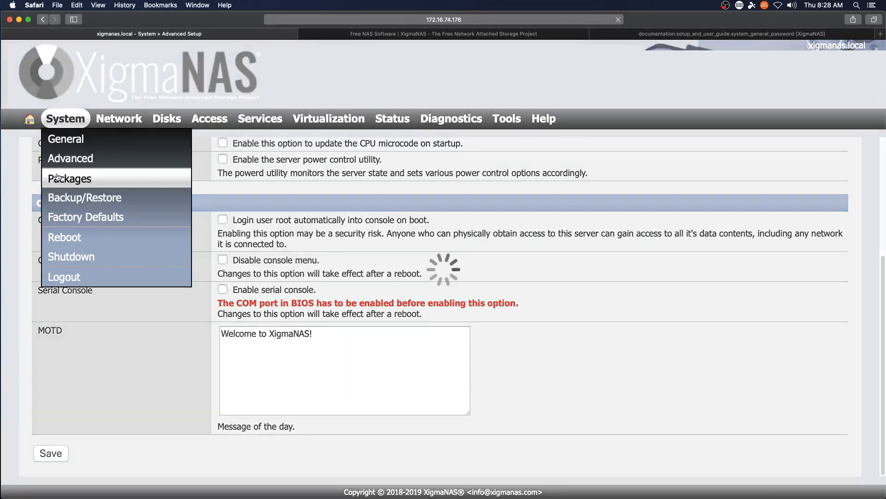
left_click(69, 178)
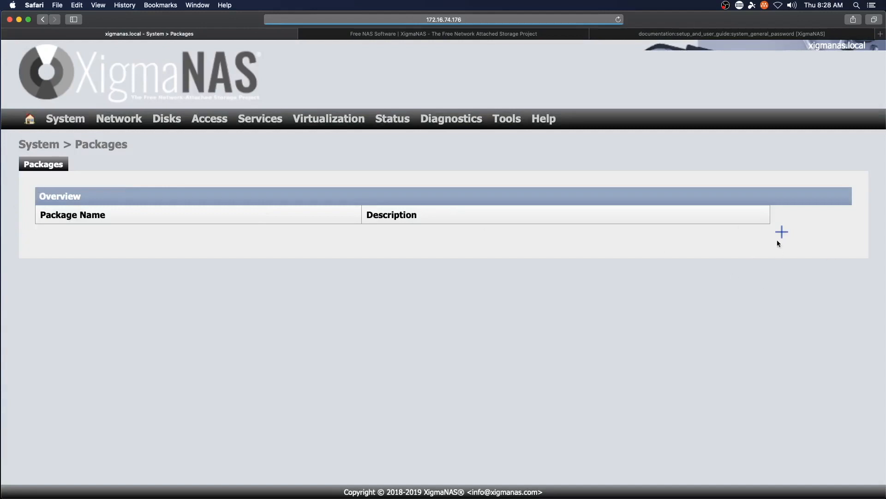
left_click(780, 231)
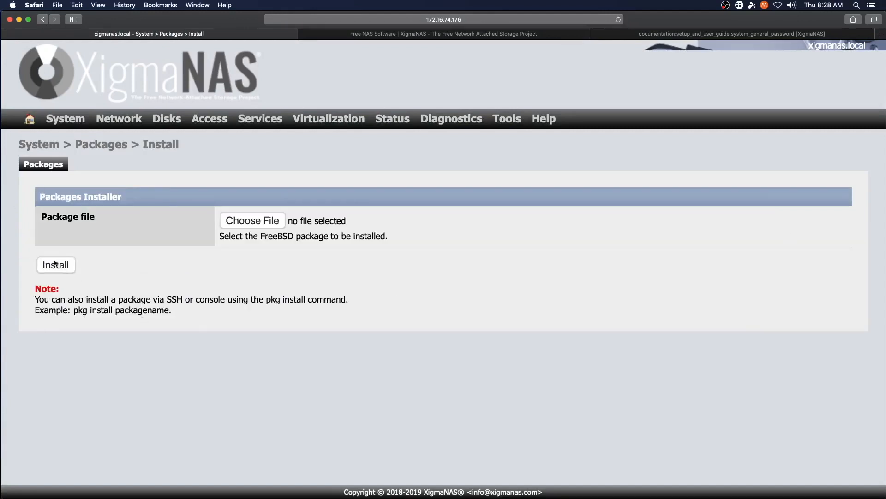
mouse_move(40, 233)
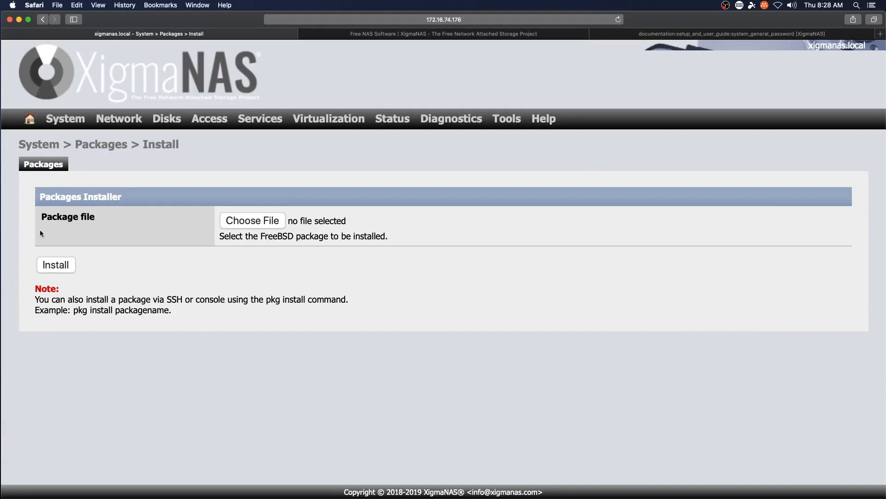
mouse_move(82, 217)
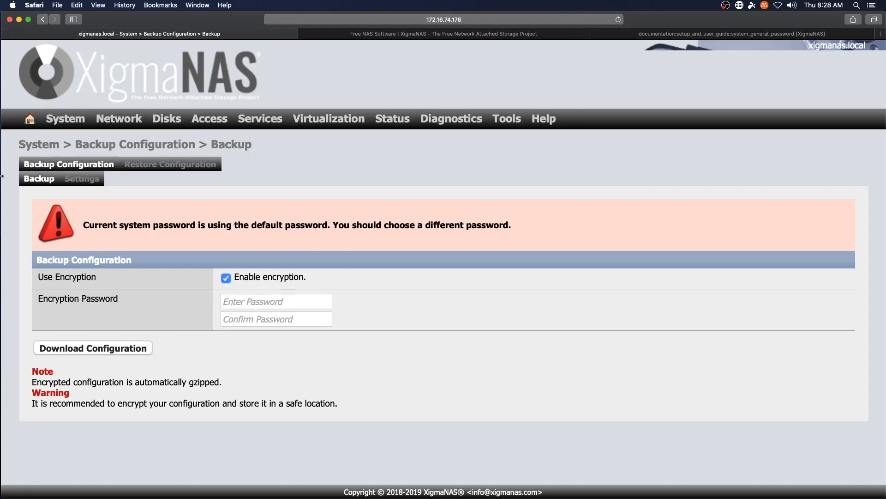
left_click(65, 118)
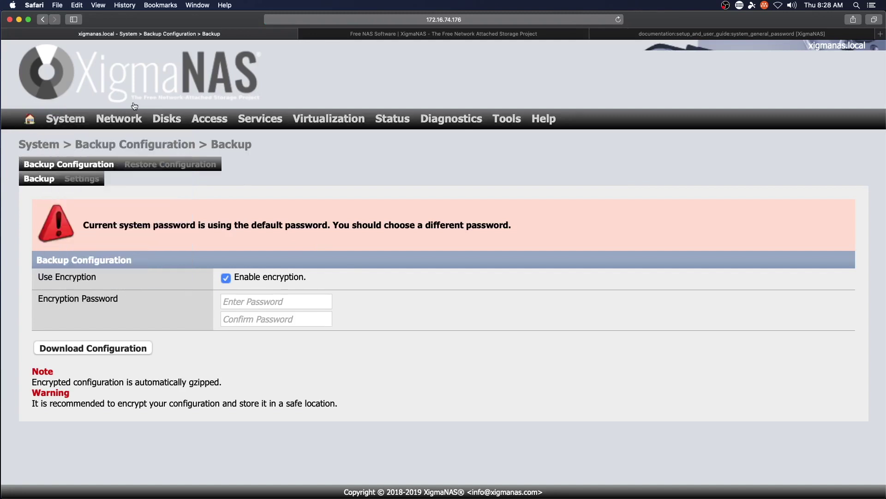
- Review Network > Interface Management with its LAGG and Bridge lists, then LAN Management
left_click(119, 118)
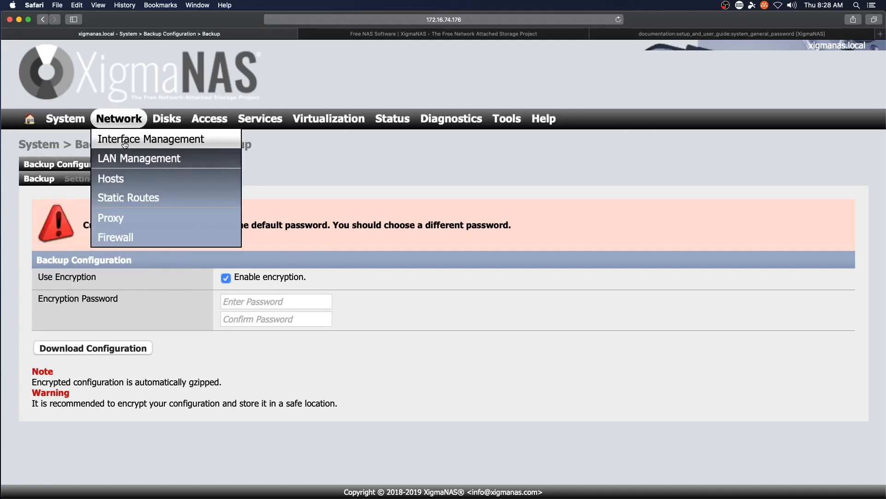
left_click(152, 139)
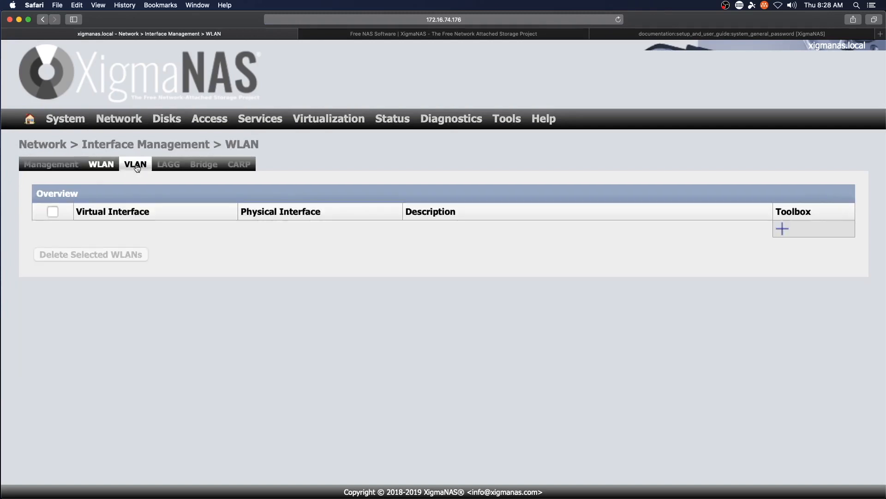
left_click(168, 165)
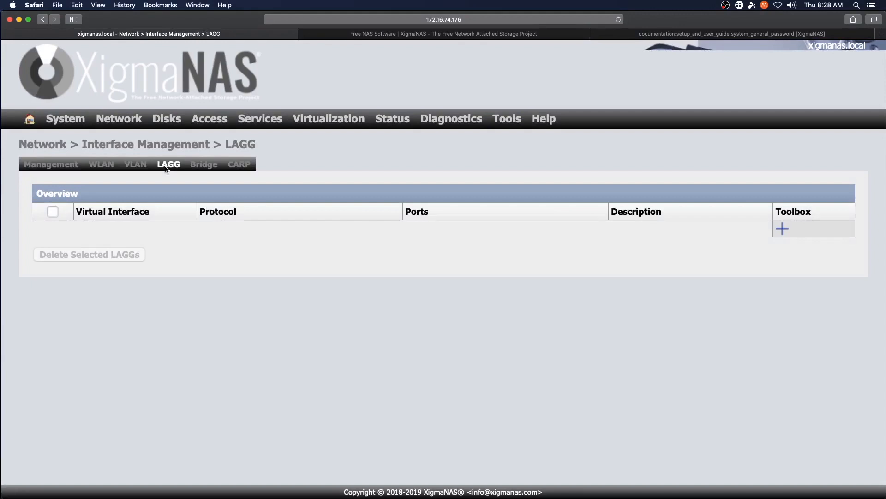
left_click(203, 165)
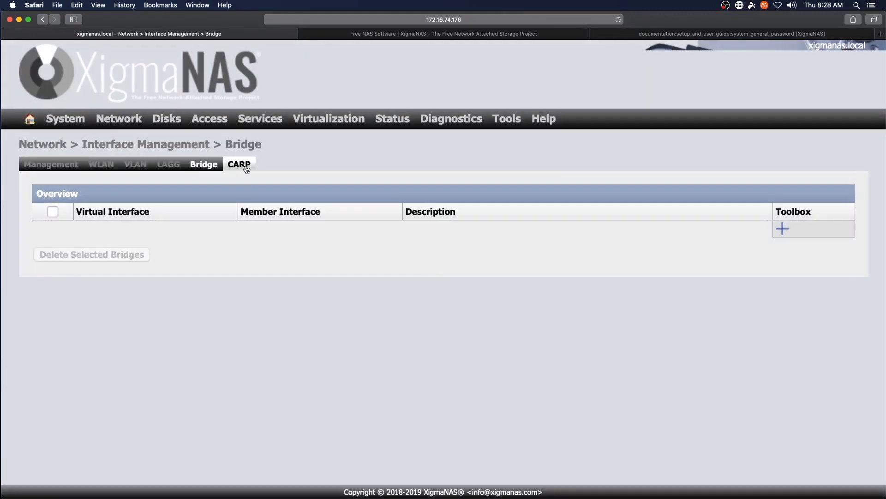
left_click(239, 164)
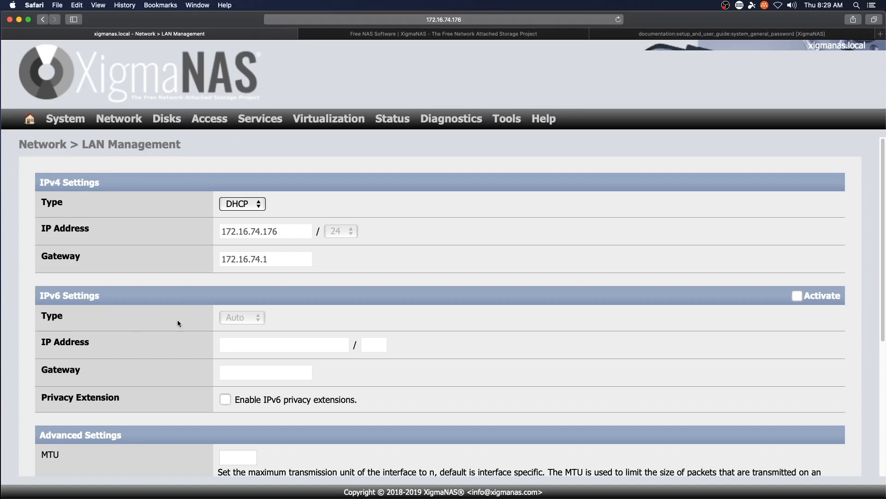
scroll("down", 3)
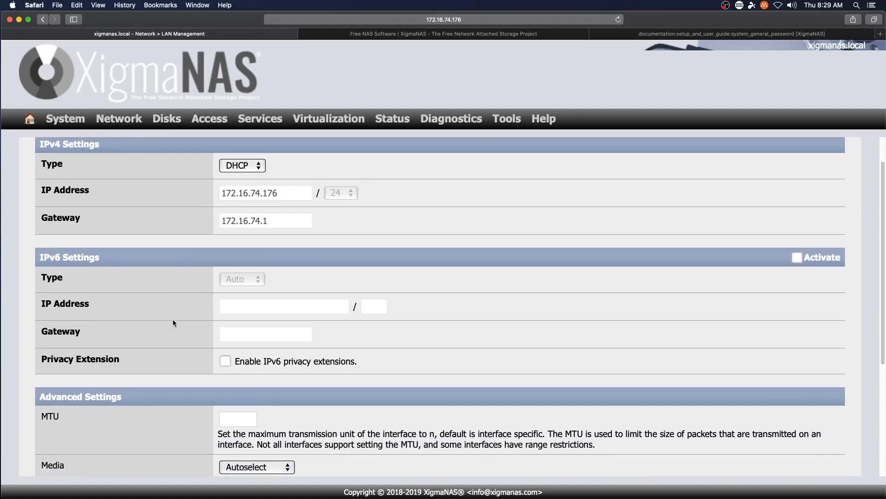
scroll("down", 3)
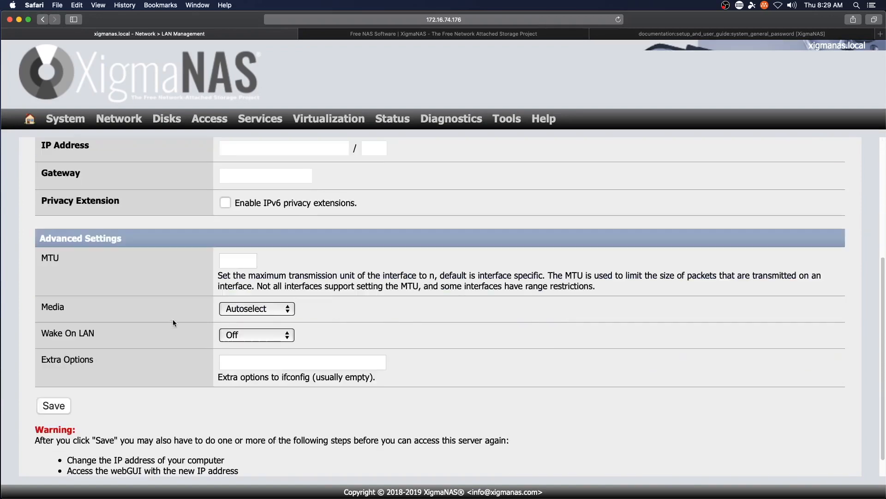
- View the Network > Hosts page with its hostname database and access rules
left_click(118, 119)
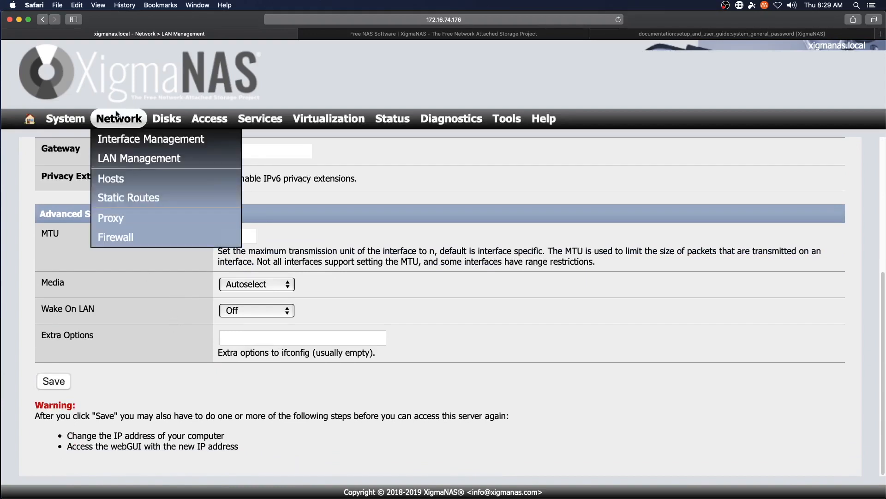
left_click(111, 179)
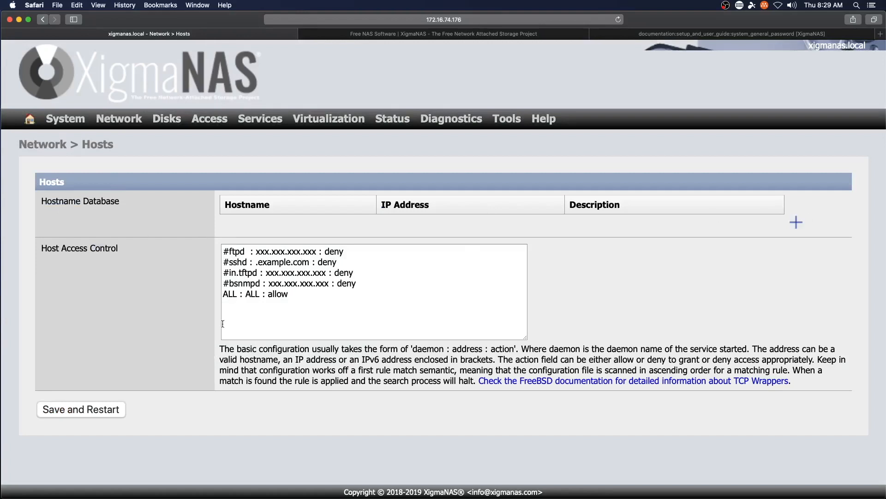
left_click(118, 118)
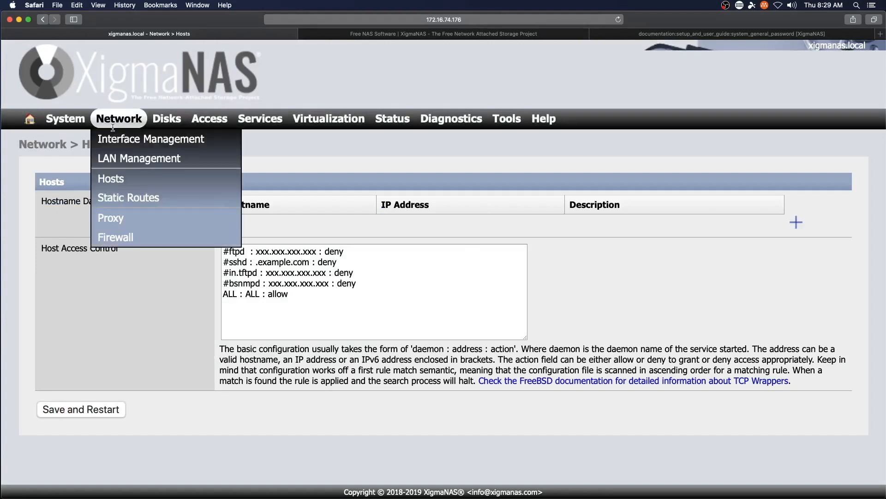
mouse_move(111, 232)
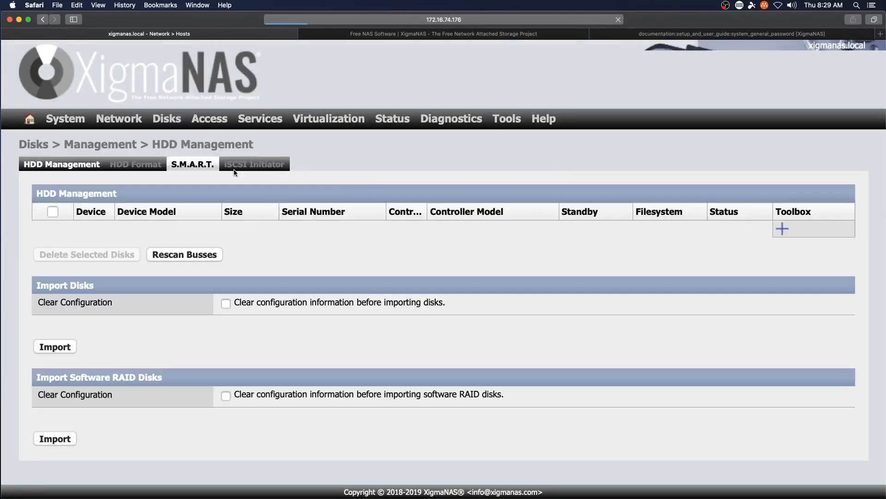
- Enter the Disks HDD Format step and choose UFS as the file system
left_click(136, 165)
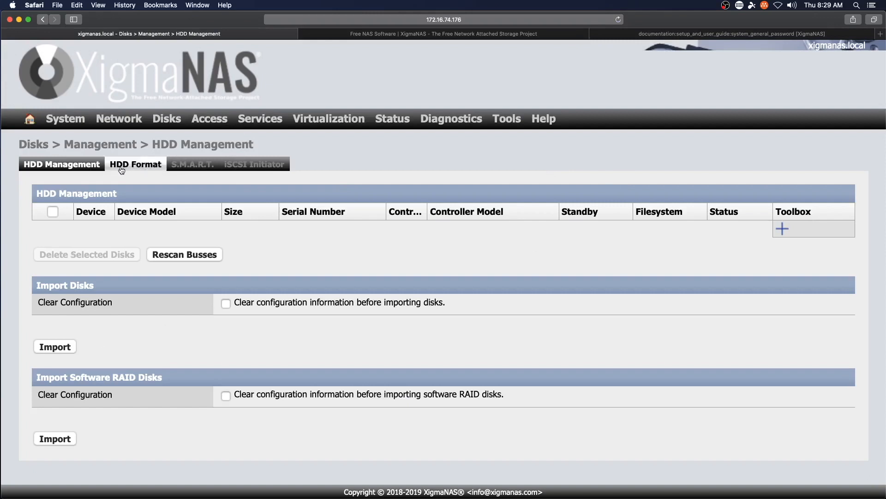
left_click(135, 164)
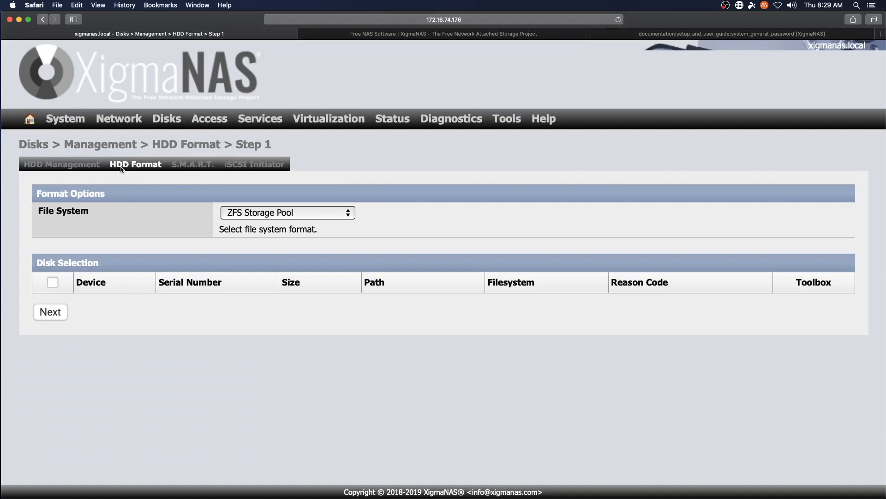
left_click(287, 212)
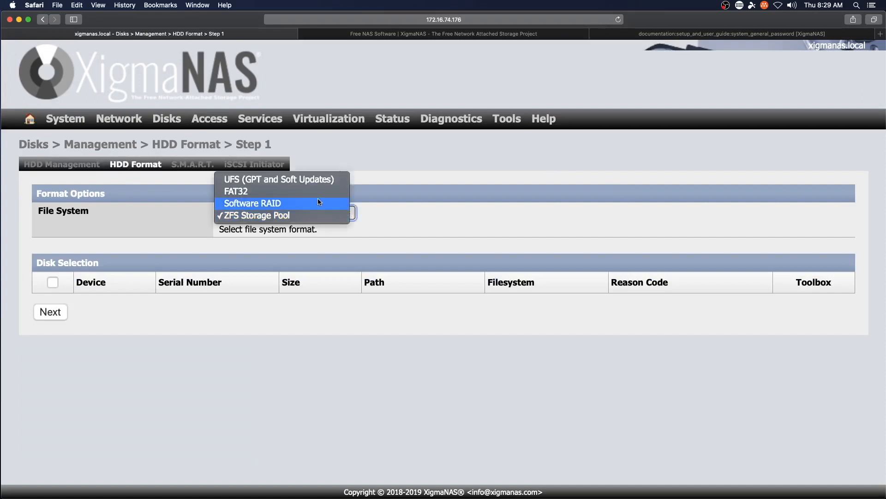
left_click(279, 179)
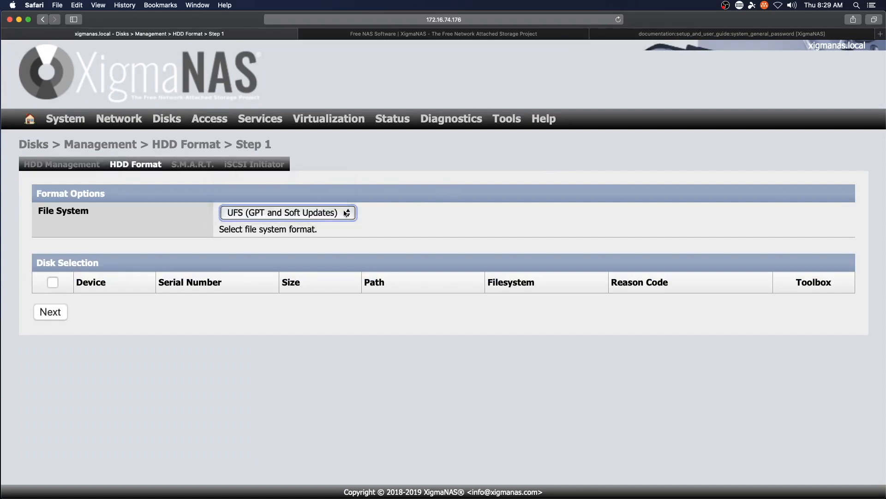
- Glance through the Disks and neighbouring menus, then go to Status > System information
left_click(167, 118)
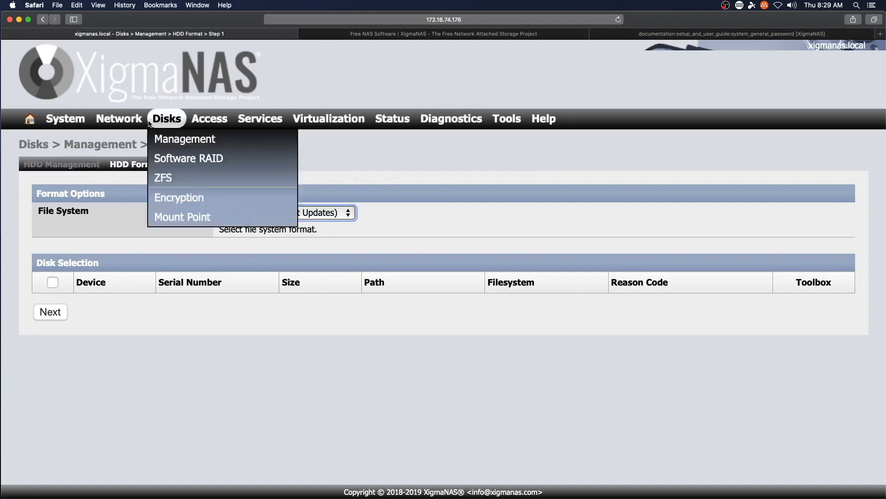
mouse_move(168, 199)
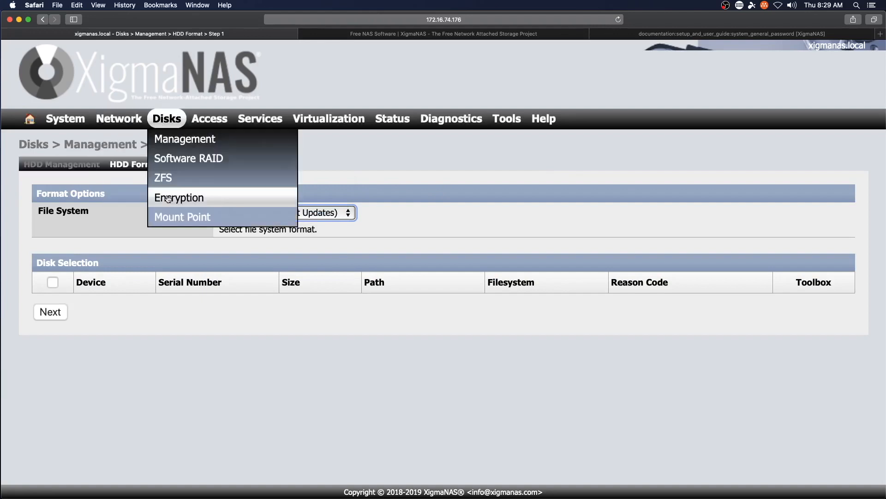
left_click(209, 118)
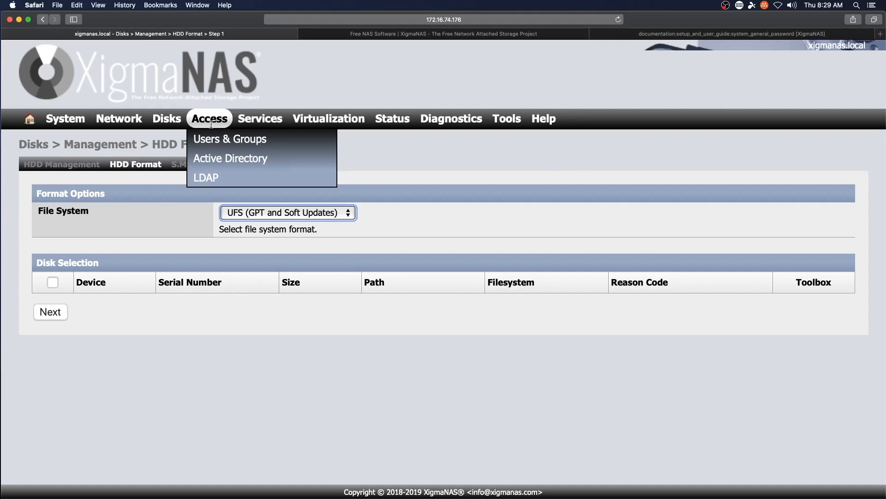
left_click(260, 119)
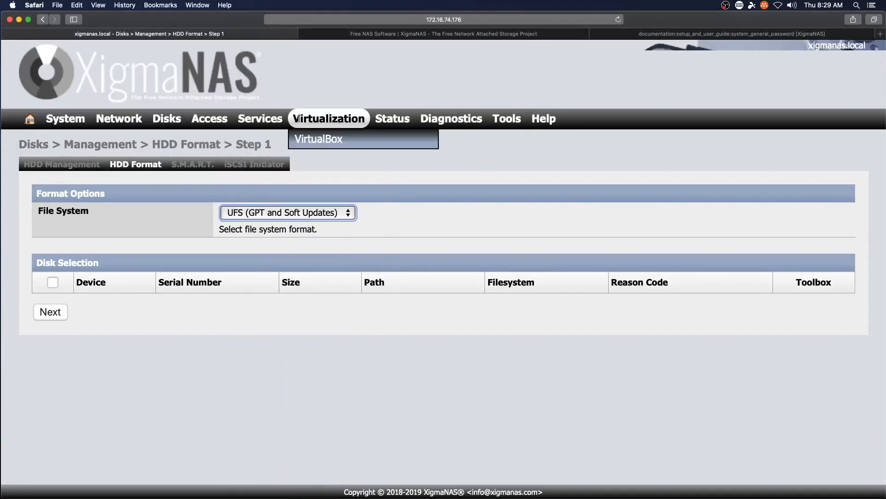
mouse_move(311, 145)
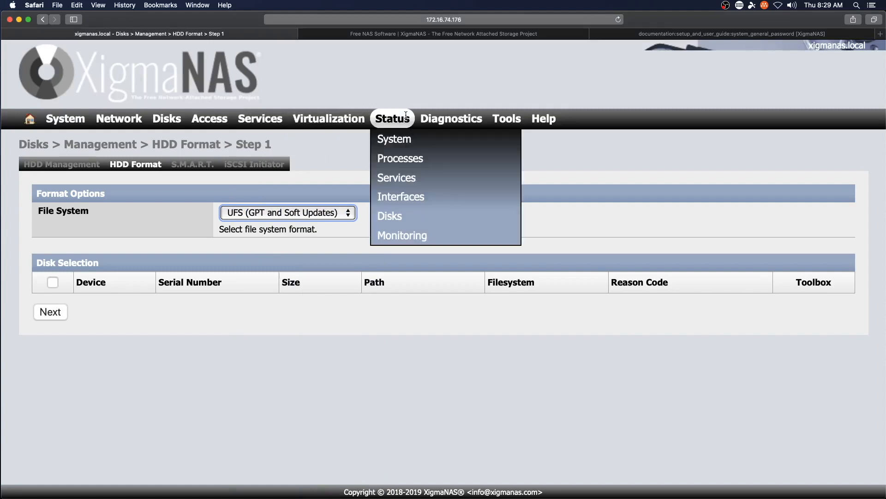
mouse_move(403, 119)
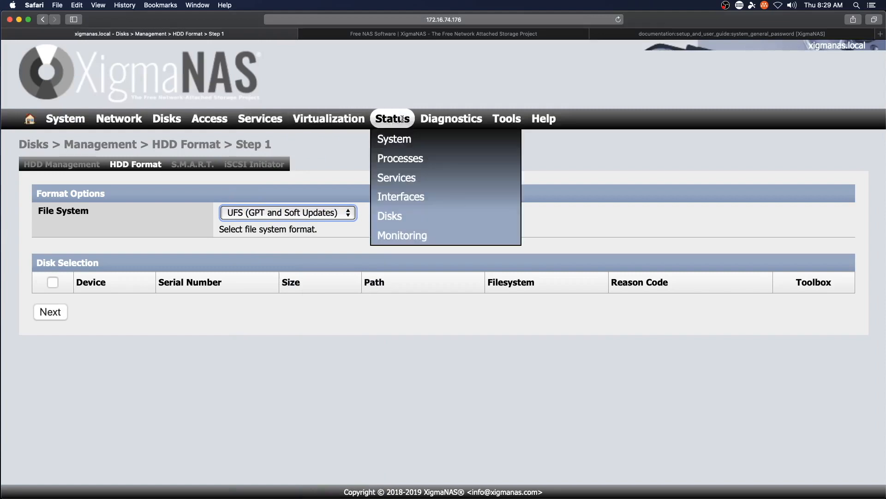
left_click(394, 138)
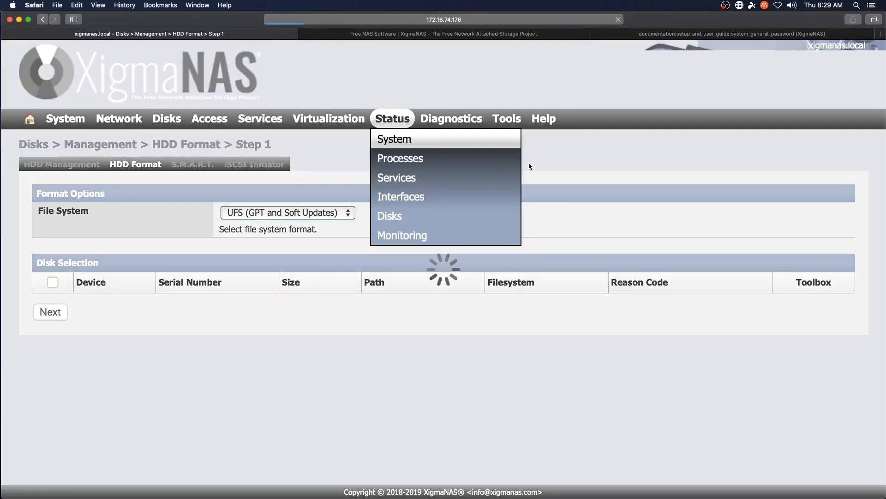
- View the Status > Processes and Services pages
left_click(393, 139)
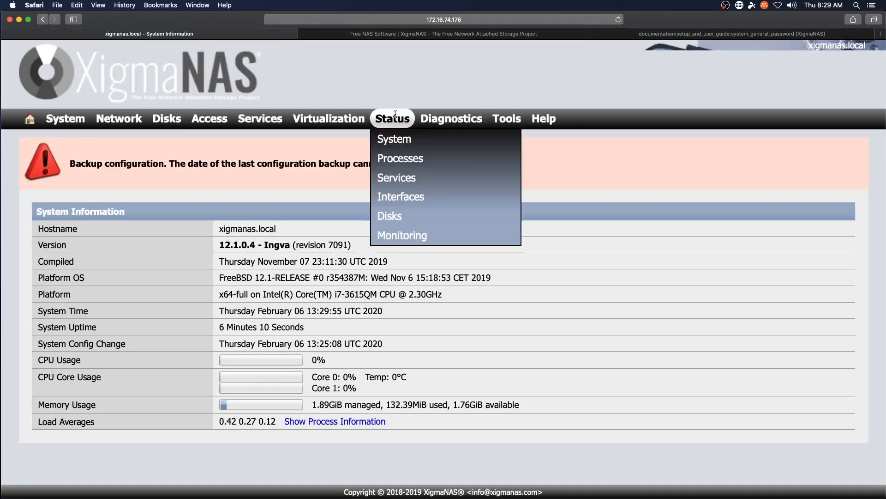
left_click(400, 158)
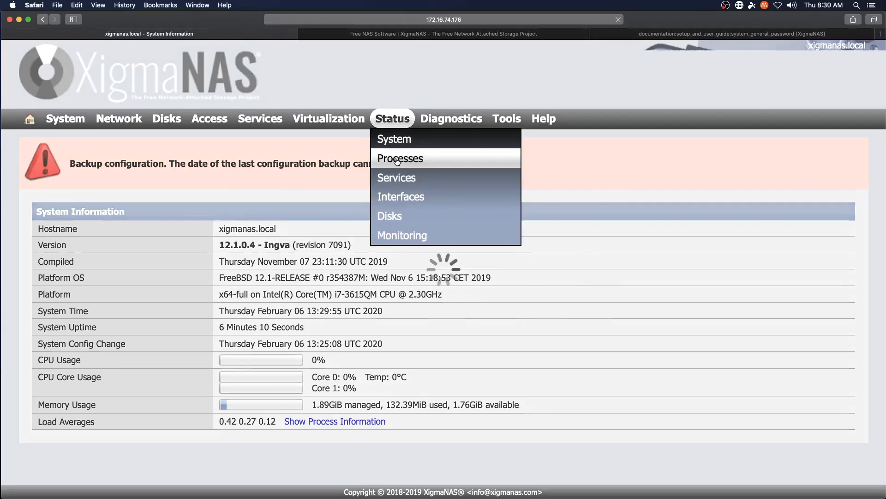
left_click(399, 158)
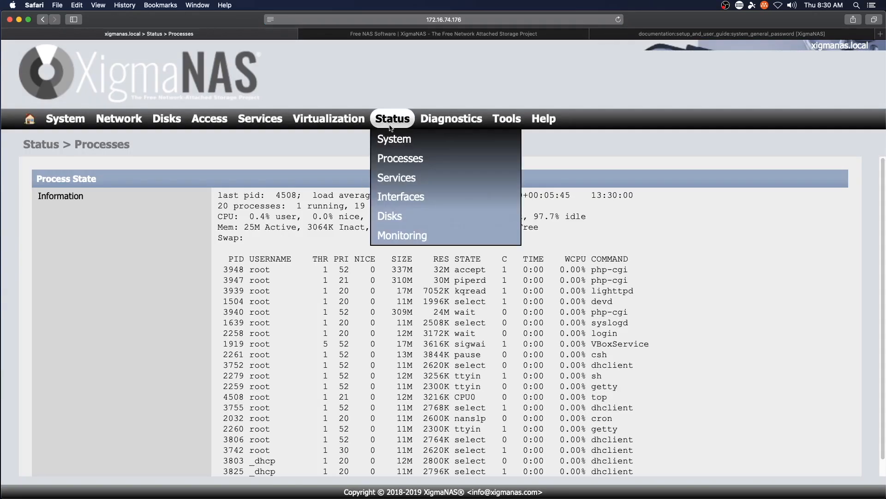
left_click(396, 178)
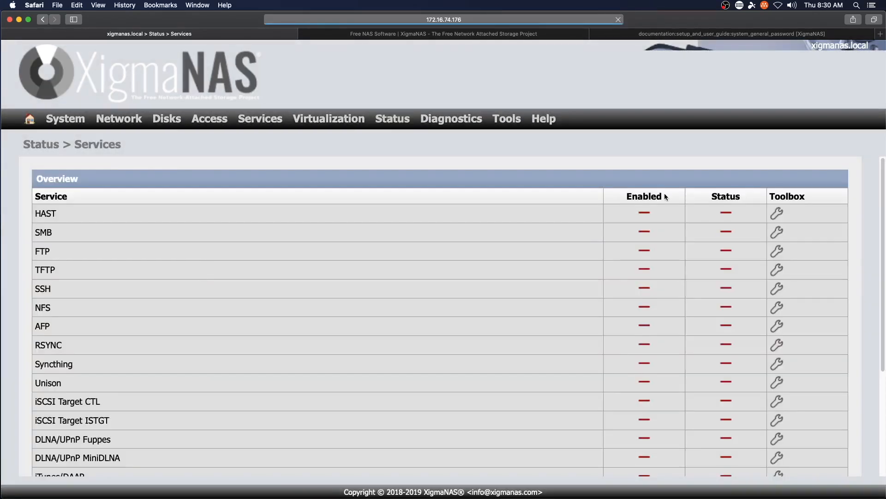
scroll("down", 3)
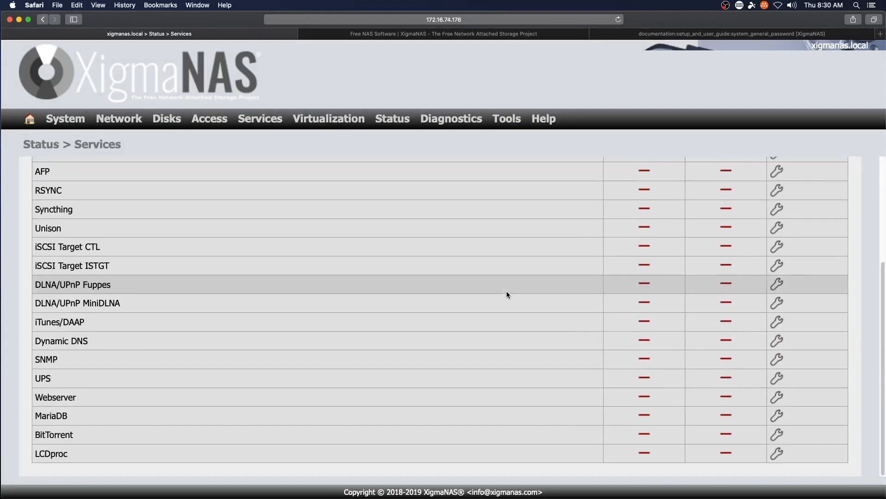
left_click(506, 119)
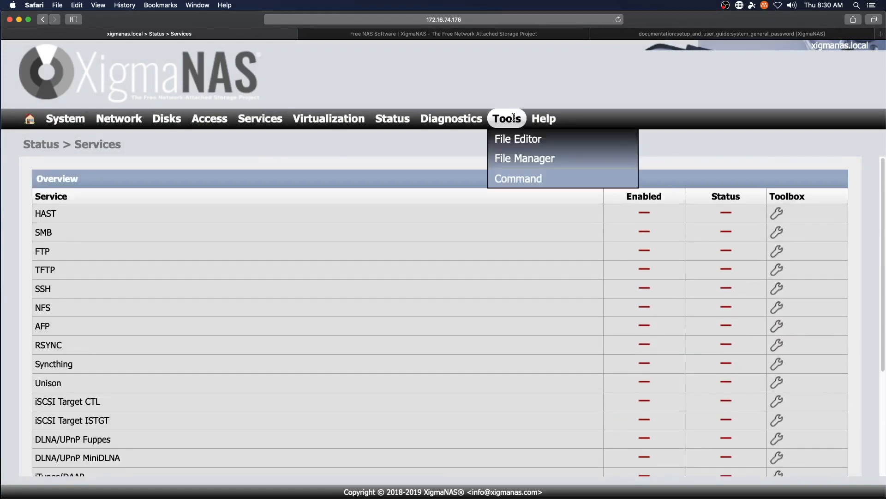
- View Status > Interfaces, then Monitoring with the per-core CPU Load graphs
left_click(393, 118)
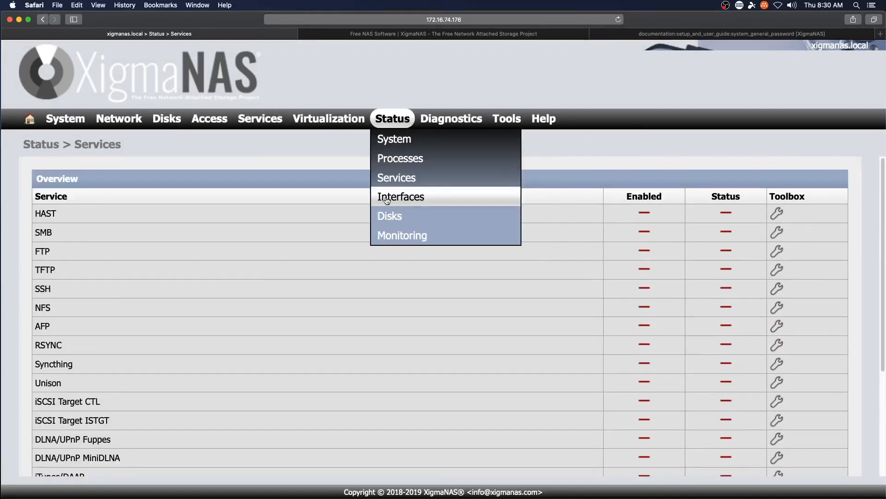
left_click(400, 195)
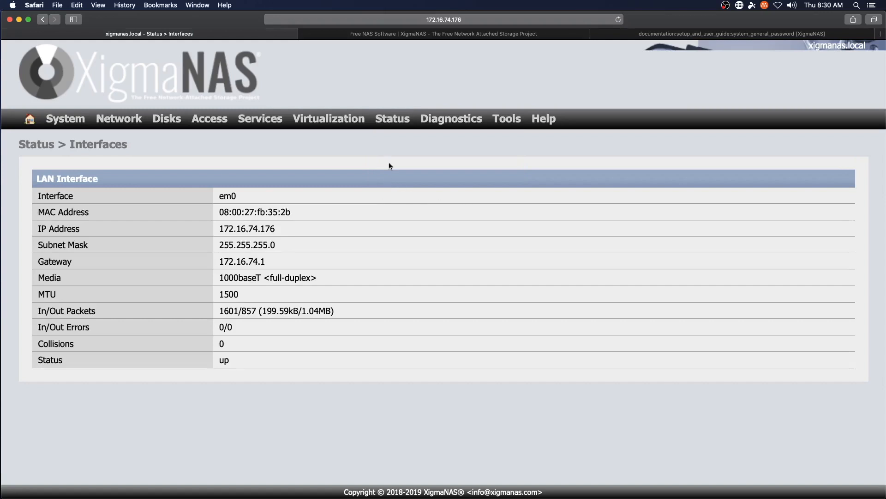
left_click(392, 119)
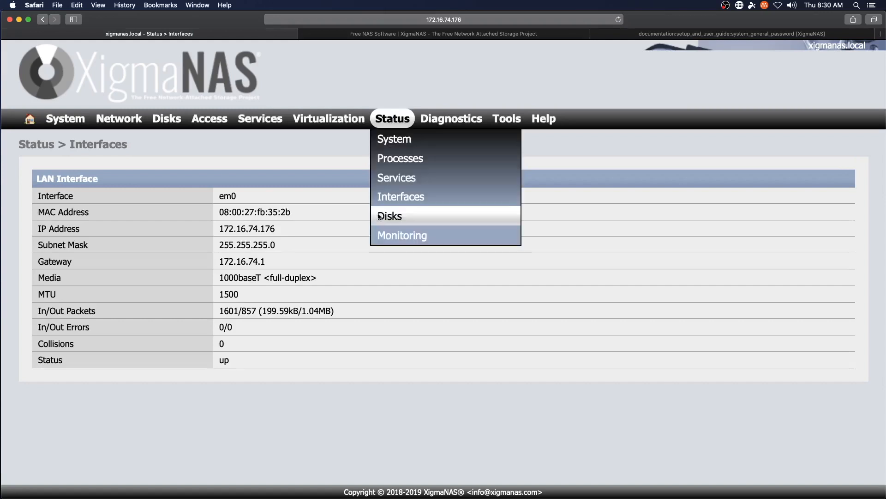
left_click(390, 216)
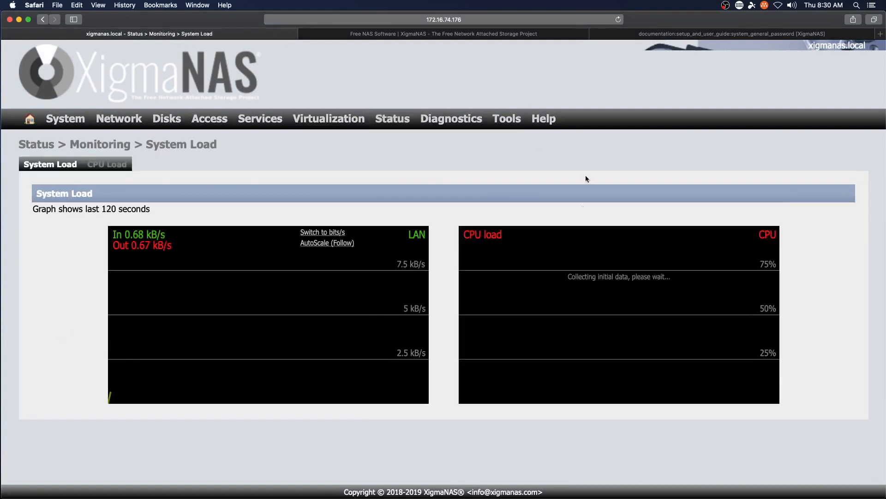
left_click(451, 118)
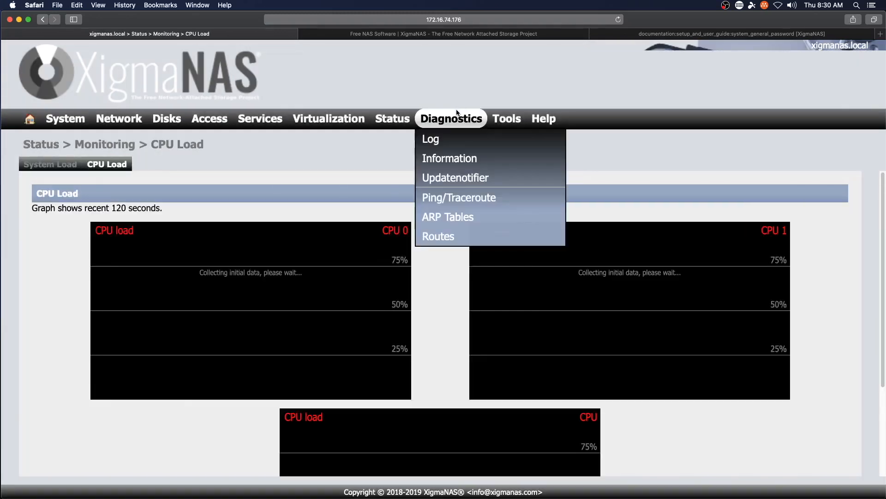
mouse_move(453, 144)
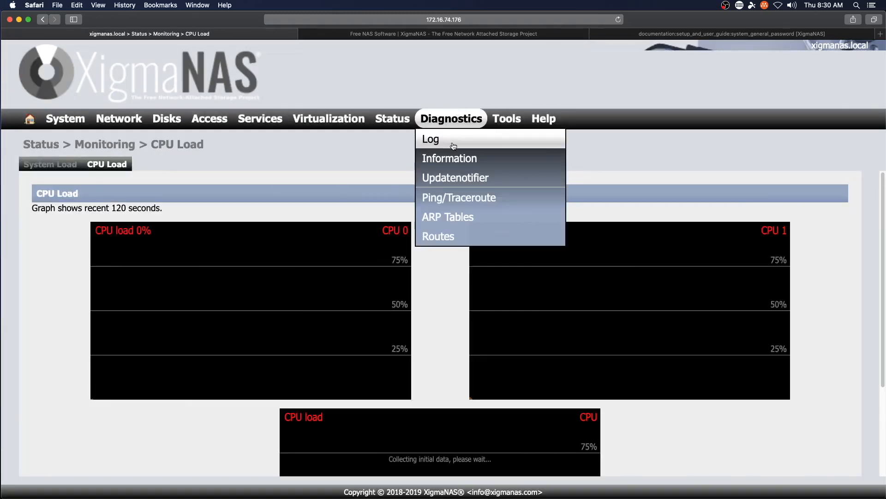
- View the Diagnostics > Log of system boot events, then bring up the Tools menu
left_click(430, 139)
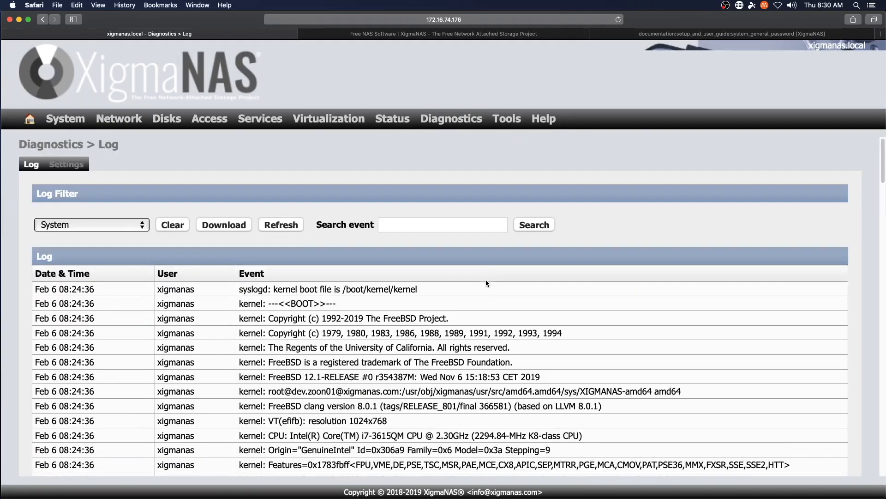
left_click(450, 118)
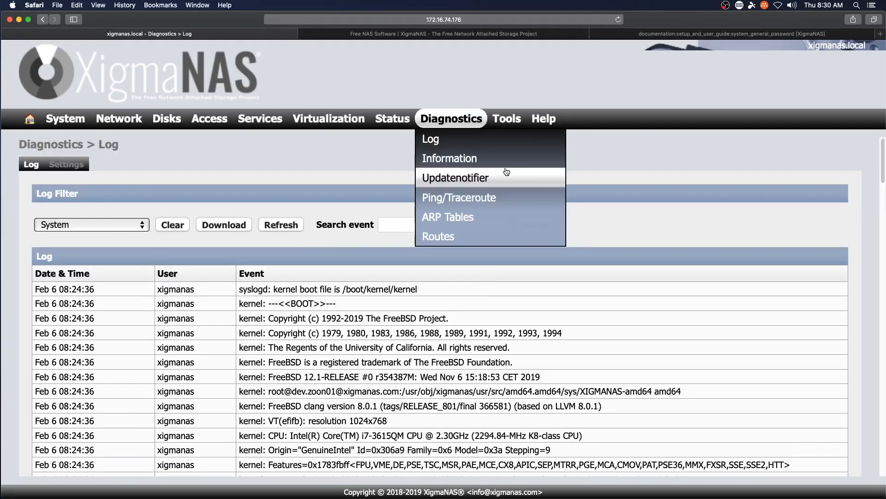
left_click(469, 180)
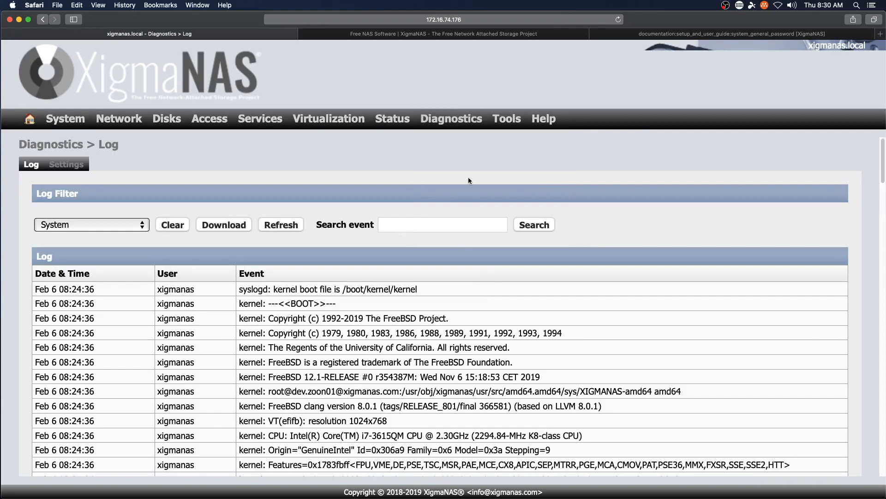
left_click(507, 119)
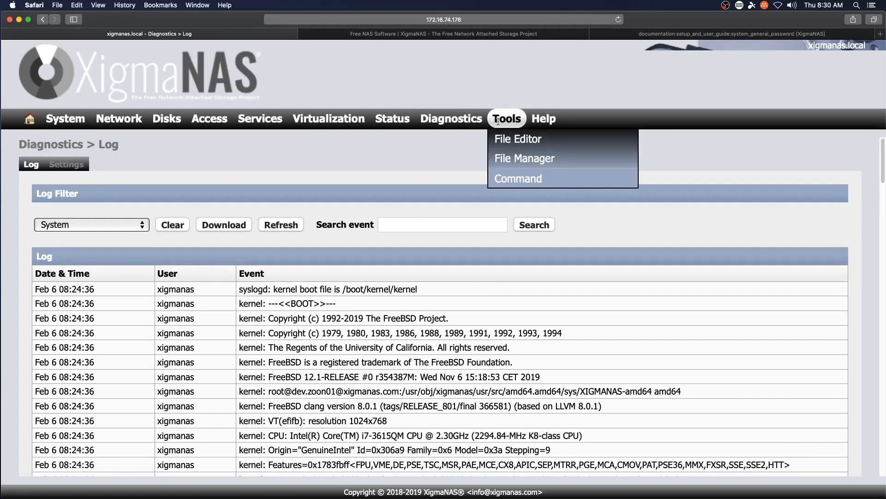
mouse_move(517, 166)
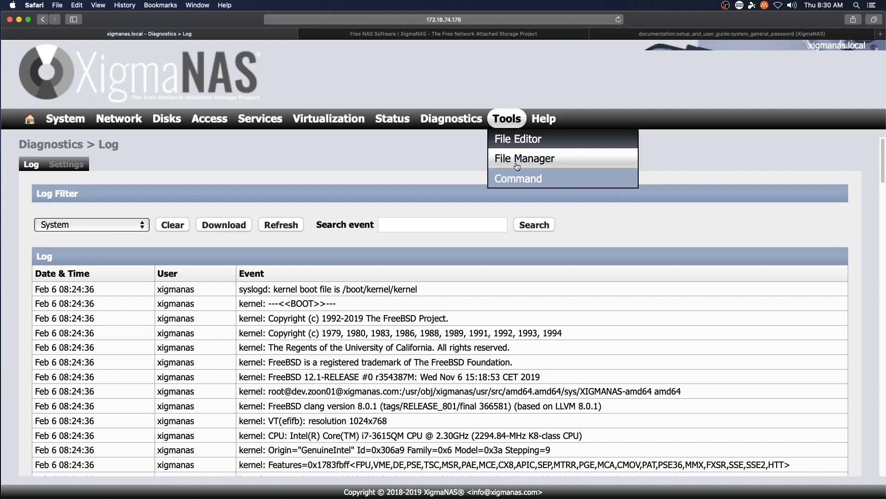
- Show the Execute Command page via Tools, glance at the Help menu, then list the System actions
left_click(525, 158)
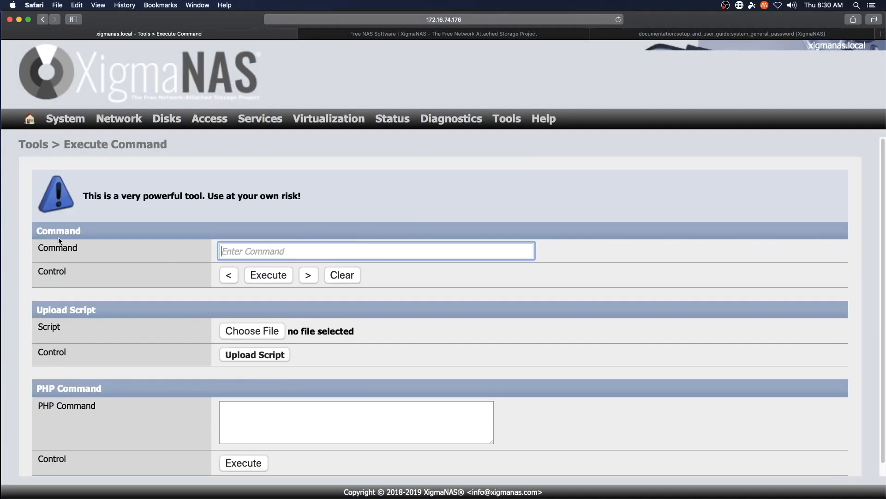
mouse_move(377, 192)
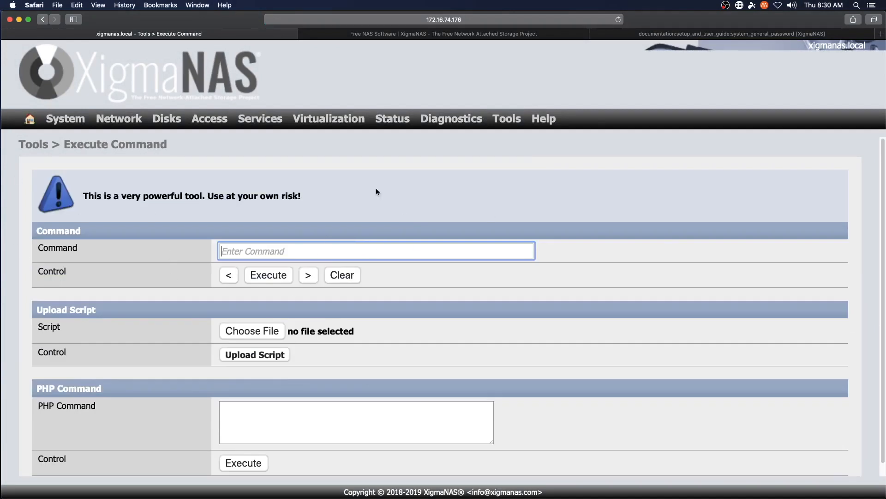
left_click(506, 118)
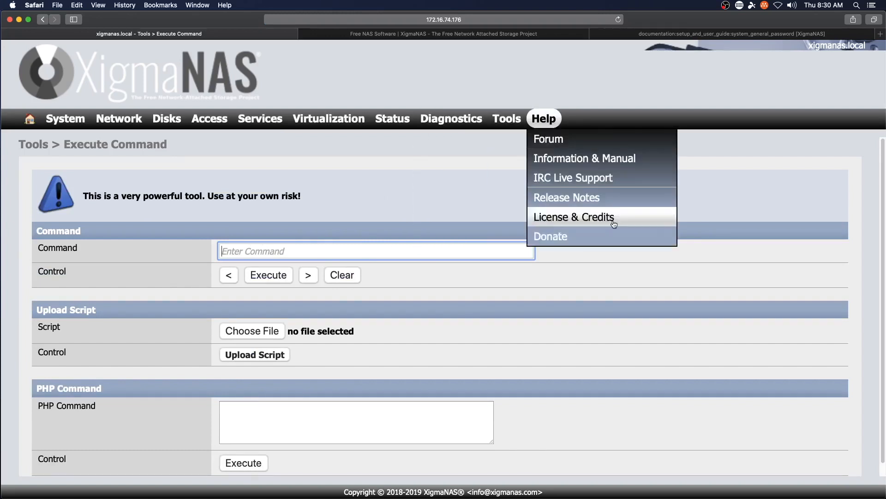
left_click(377, 251)
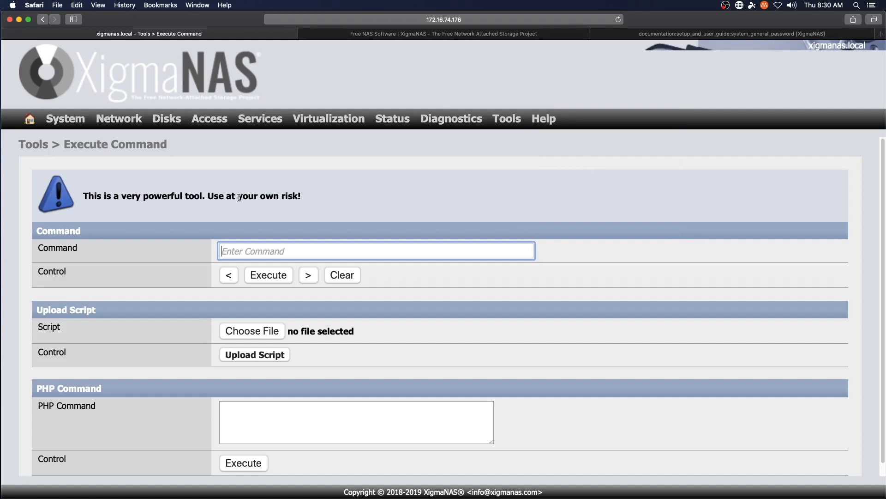
left_click(64, 119)
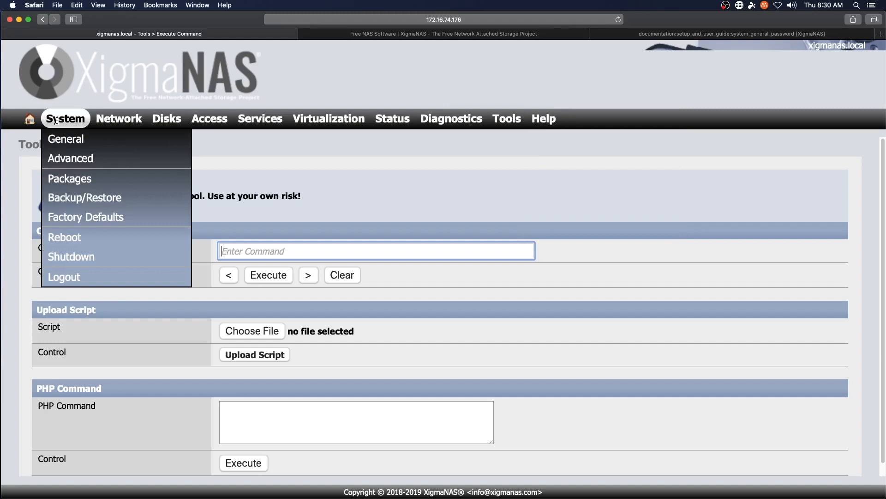
mouse_move(64, 142)
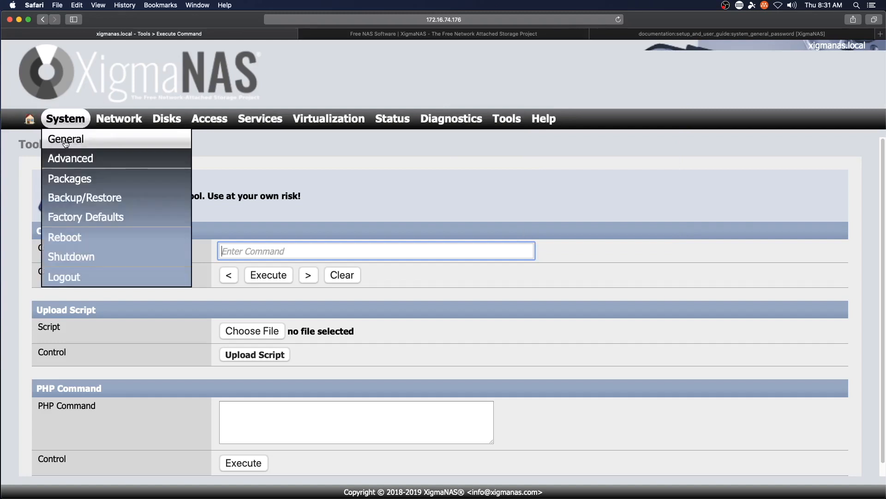
mouse_move(74, 237)
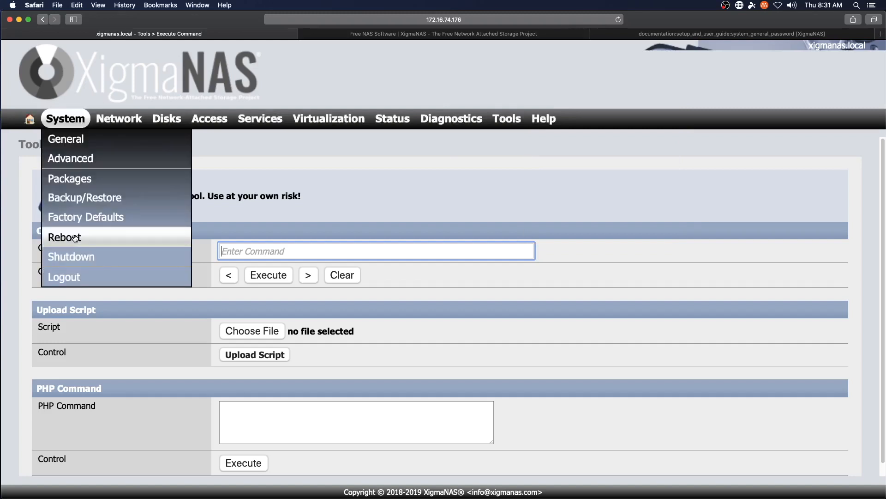
- Choose Shutdown from the System menu and confirm Yes so the server reports shutting down
left_click(71, 257)
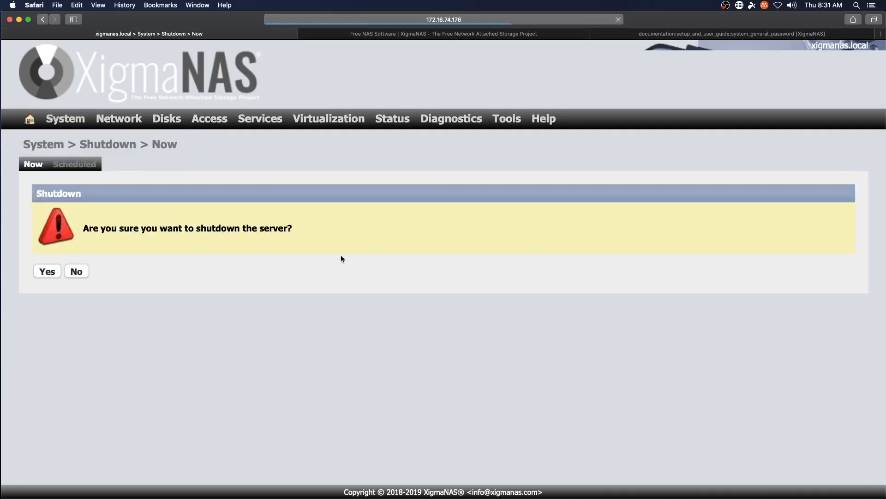
left_click(46, 271)
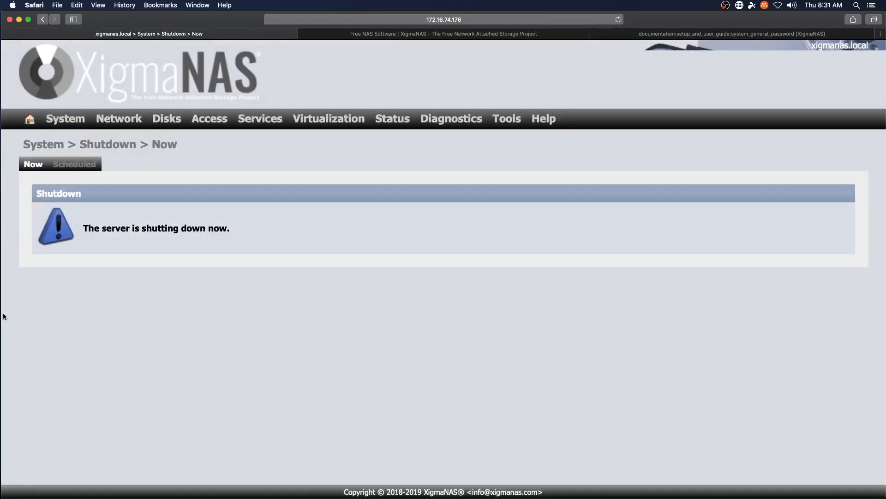